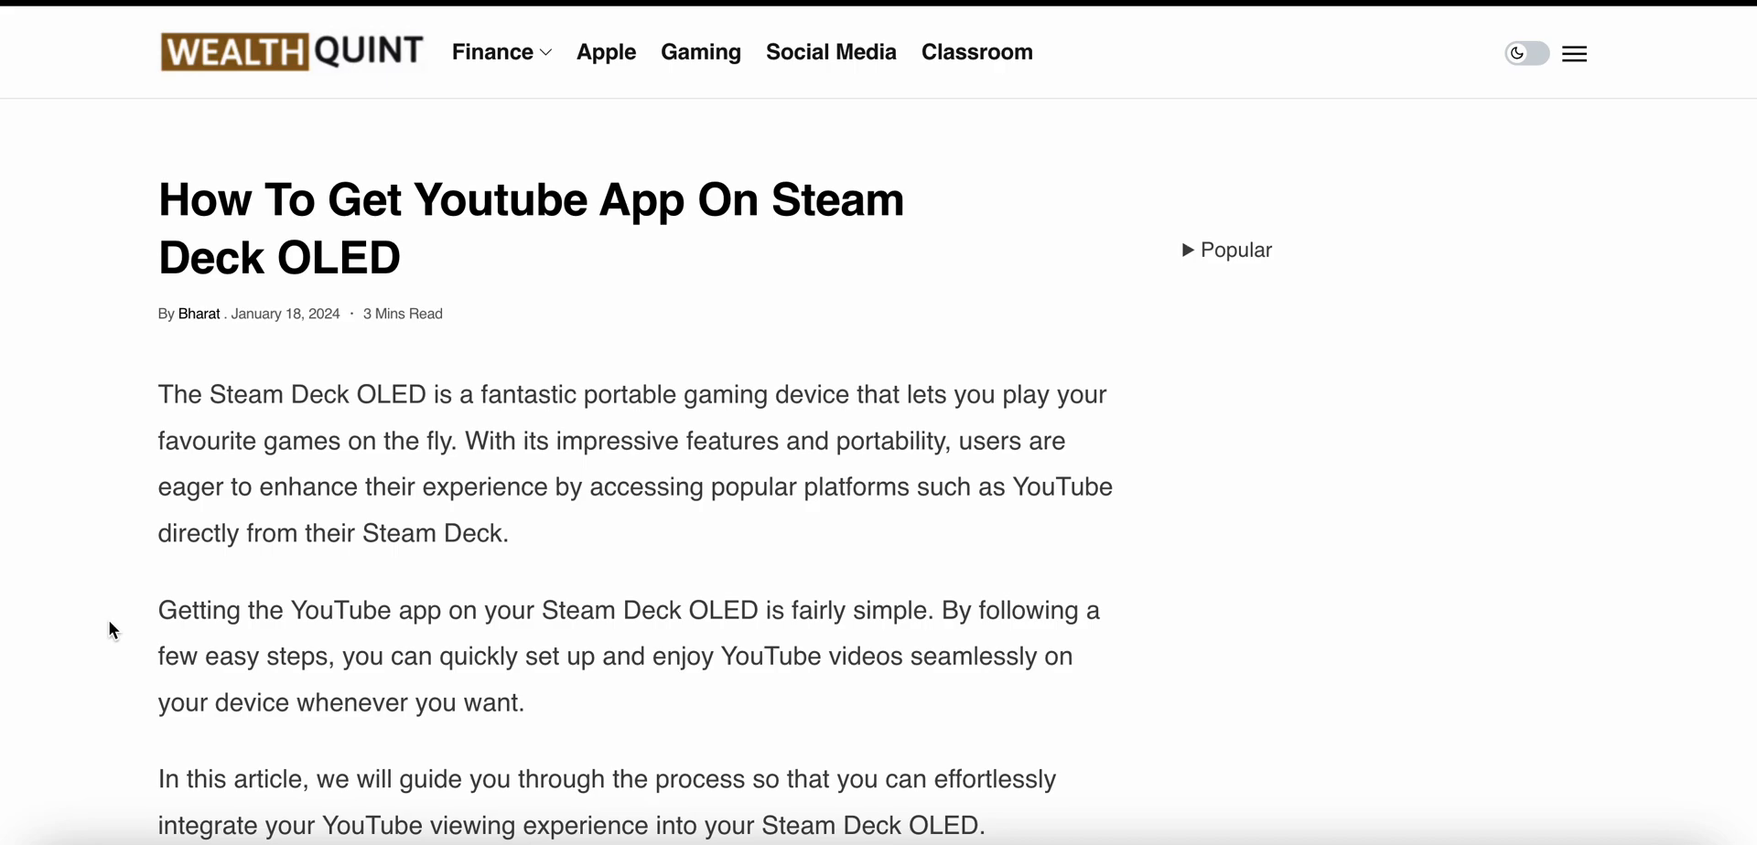
scroll("down", 3)
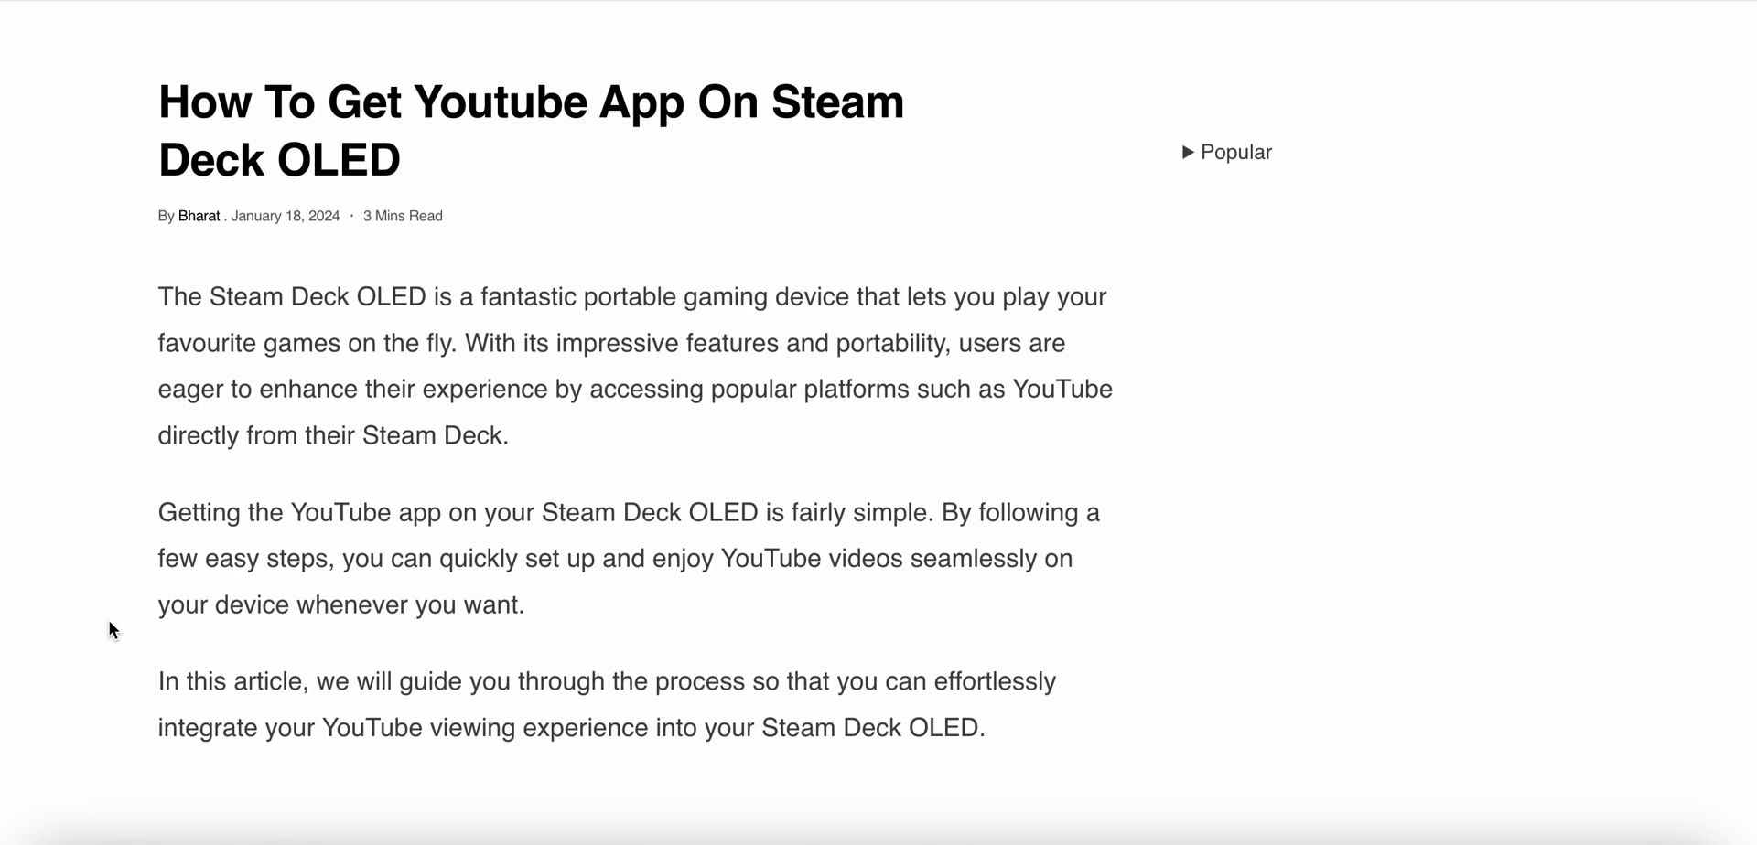
scroll("down", 3)
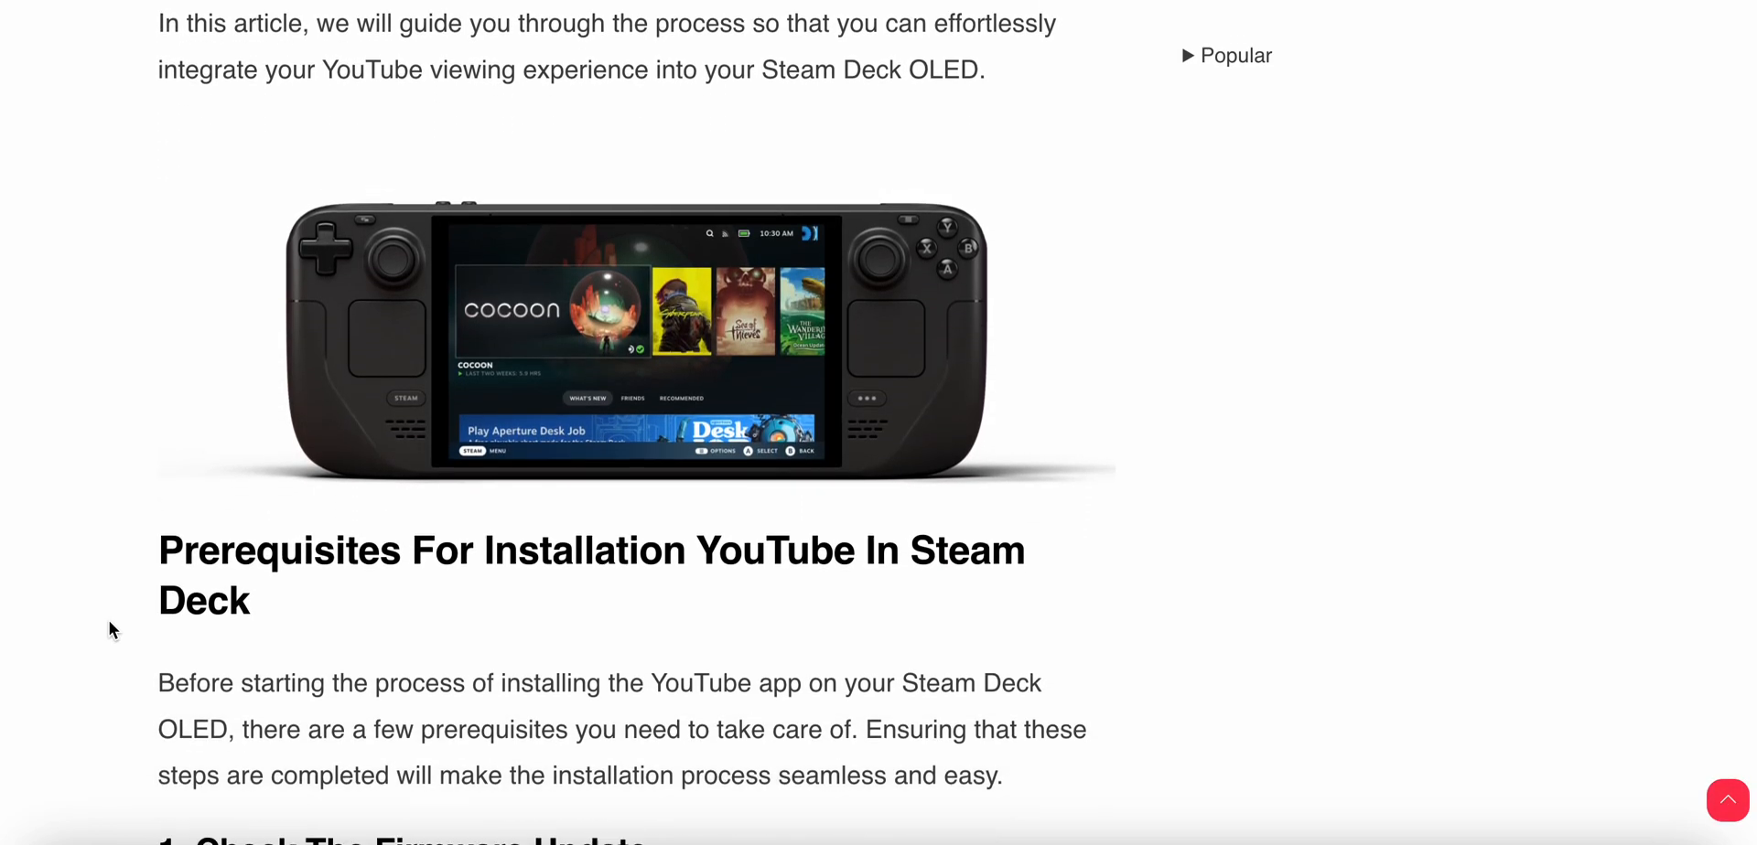
scroll("down", 3)
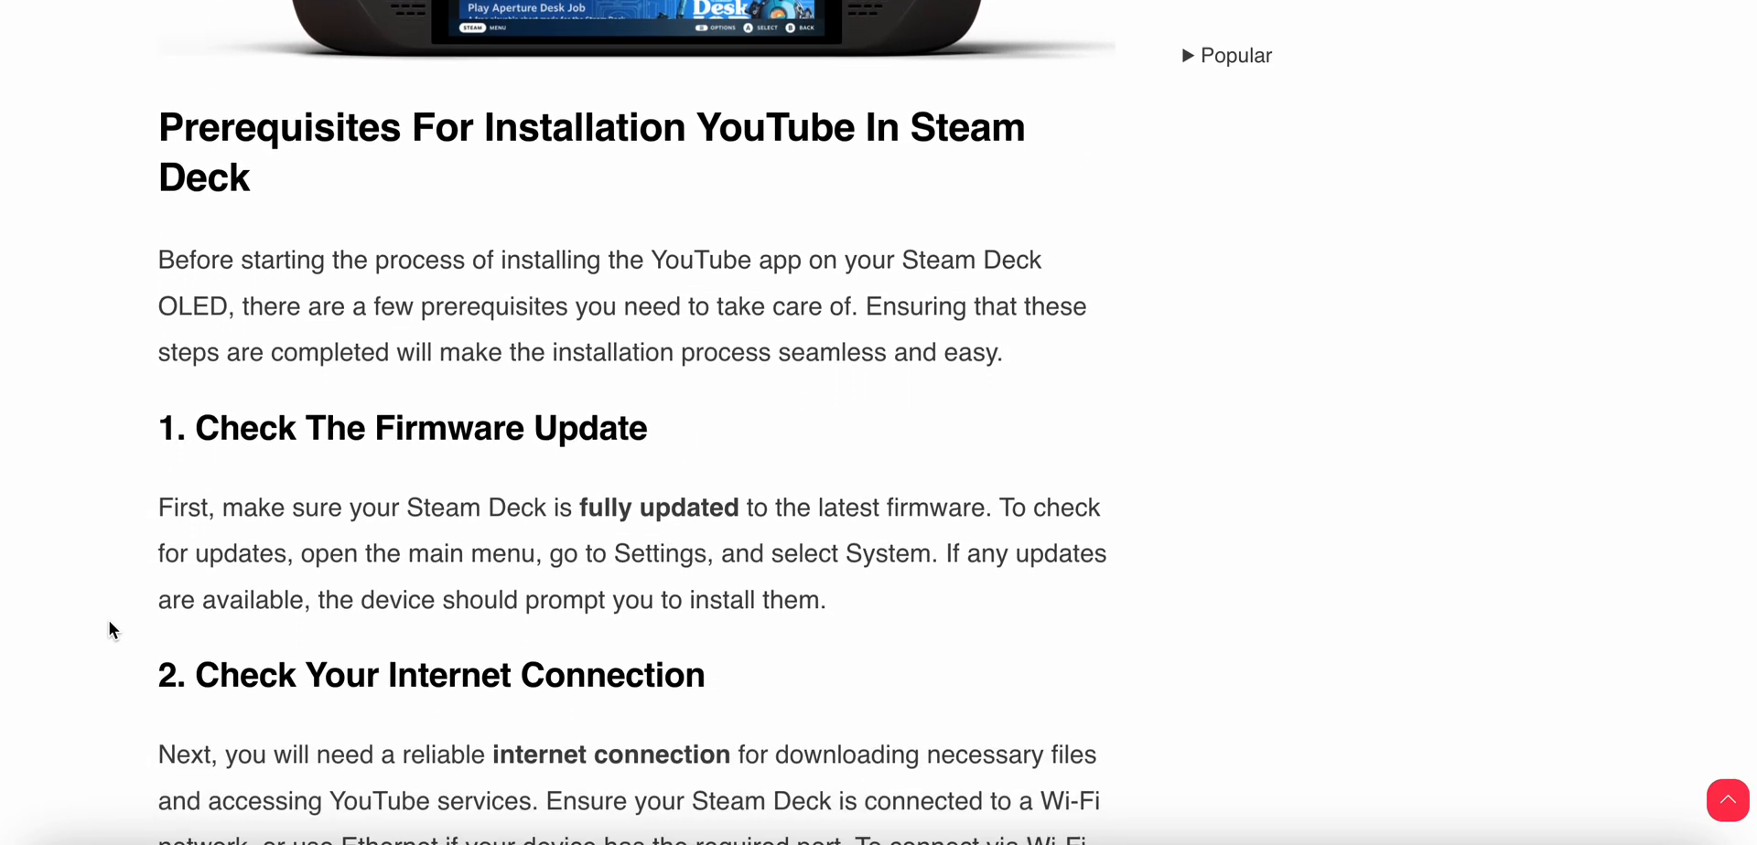
scroll("down", 3)
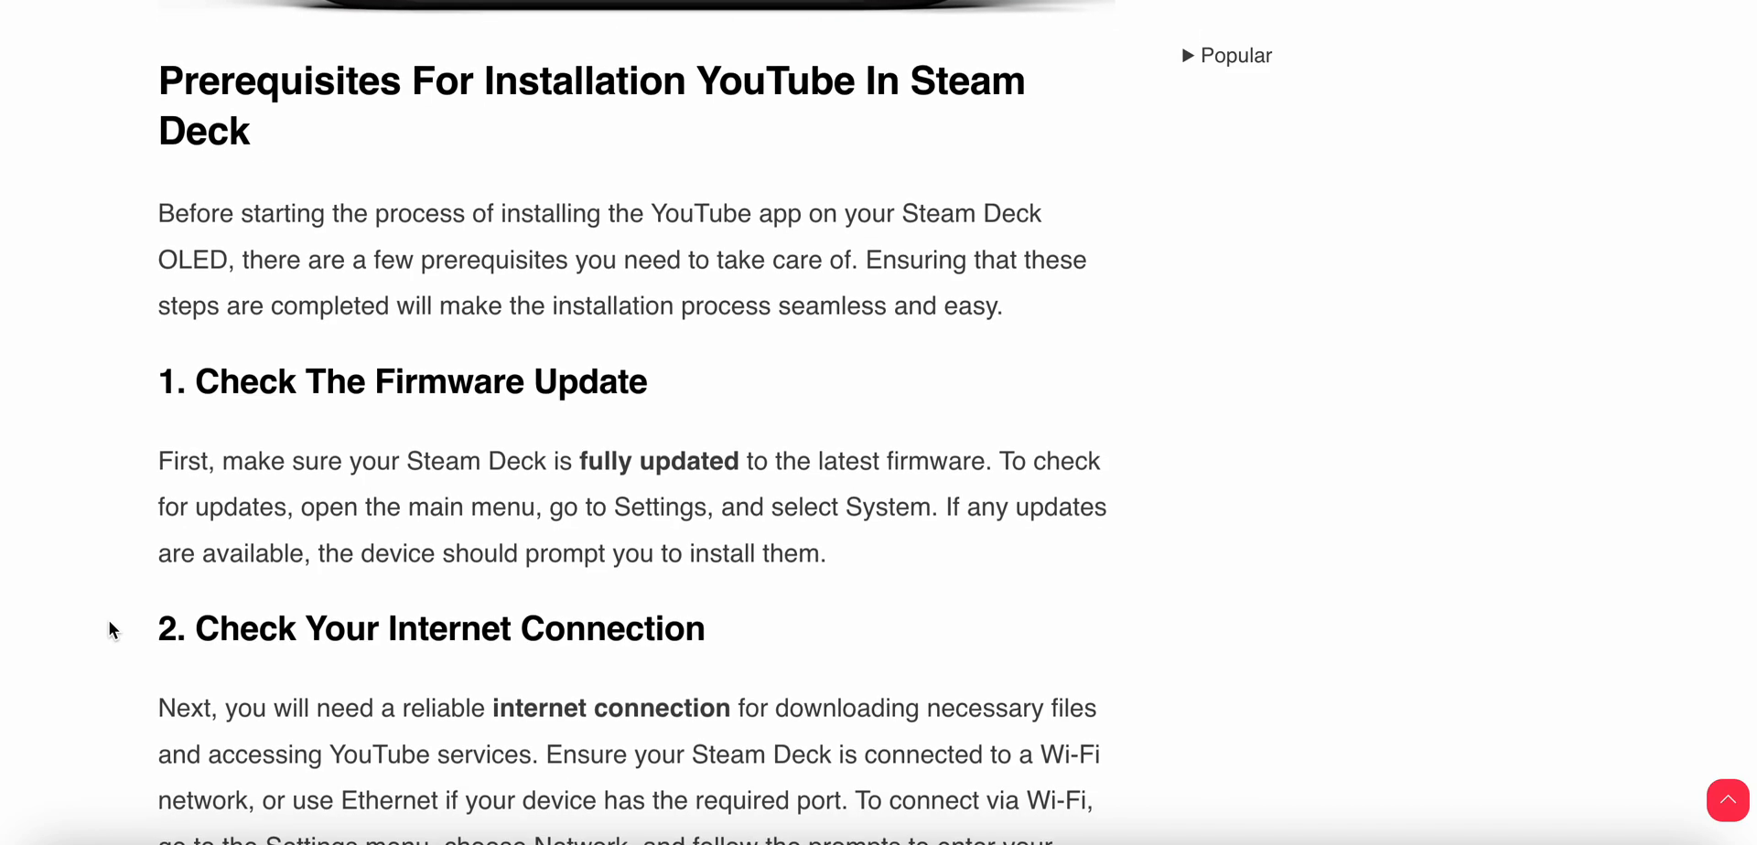
scroll("down", 3)
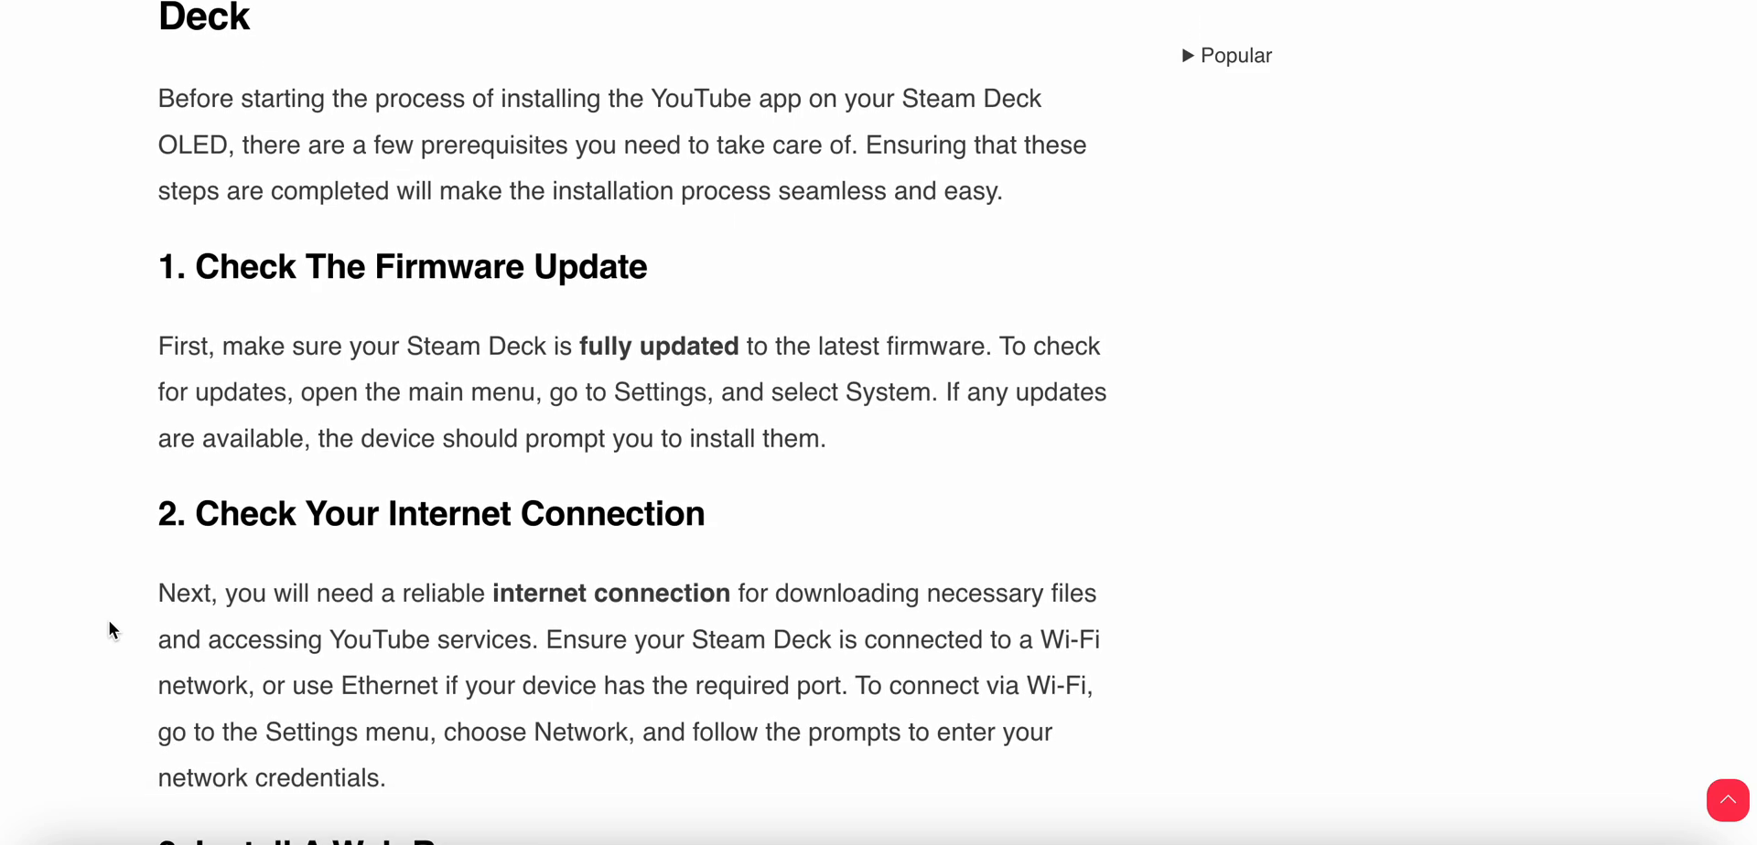
scroll("down", 3)
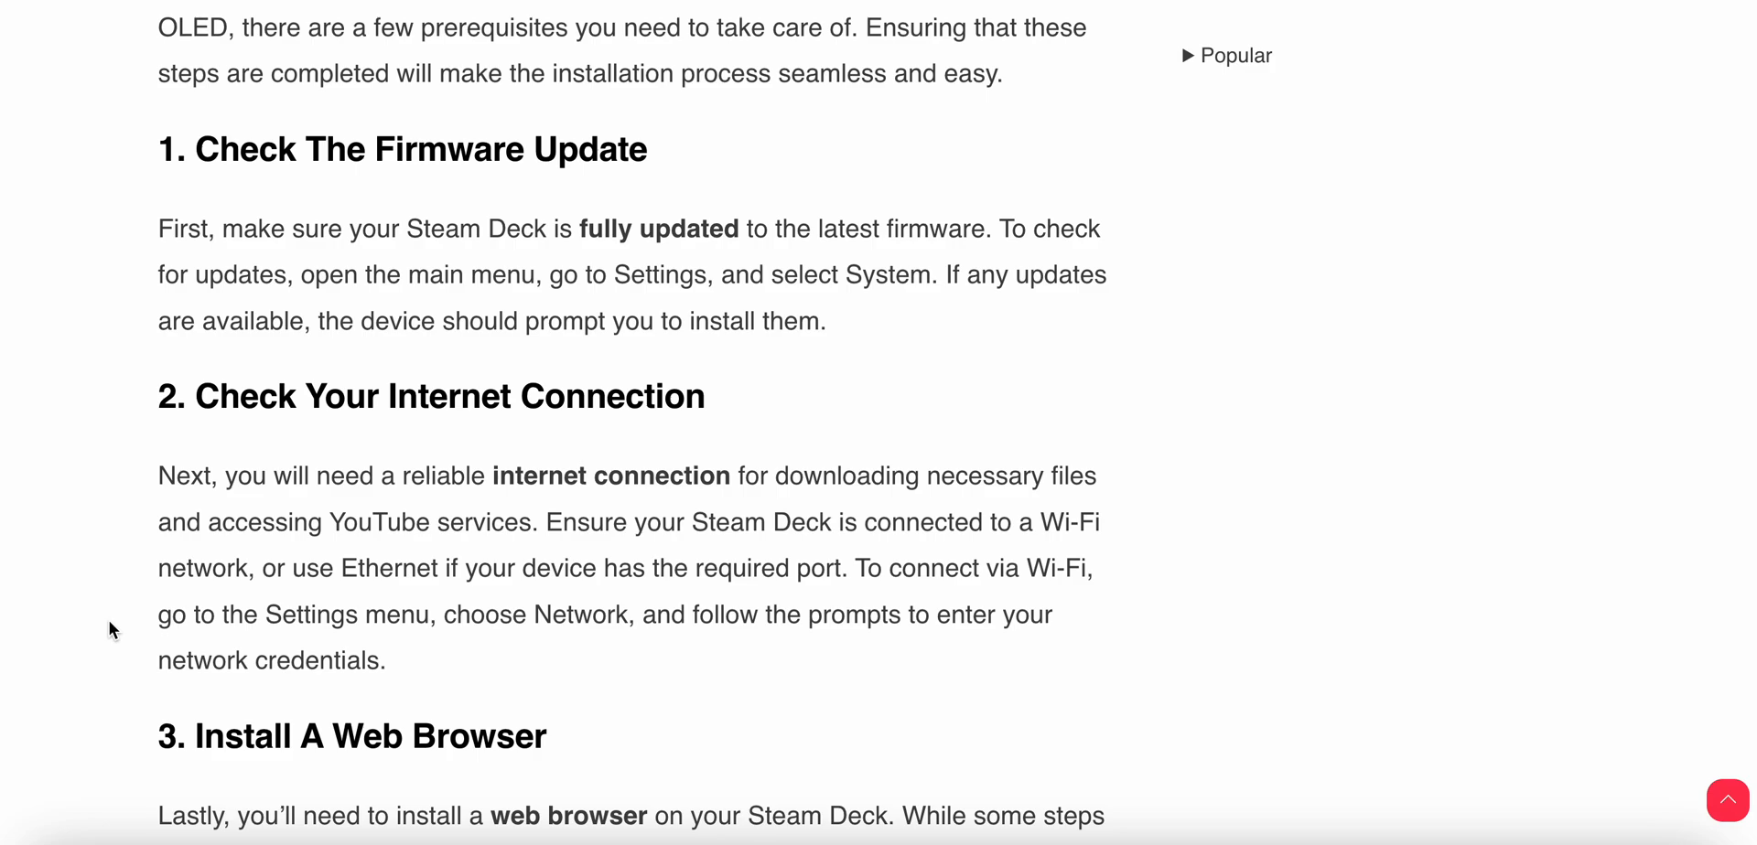
mouse_move(73, 496)
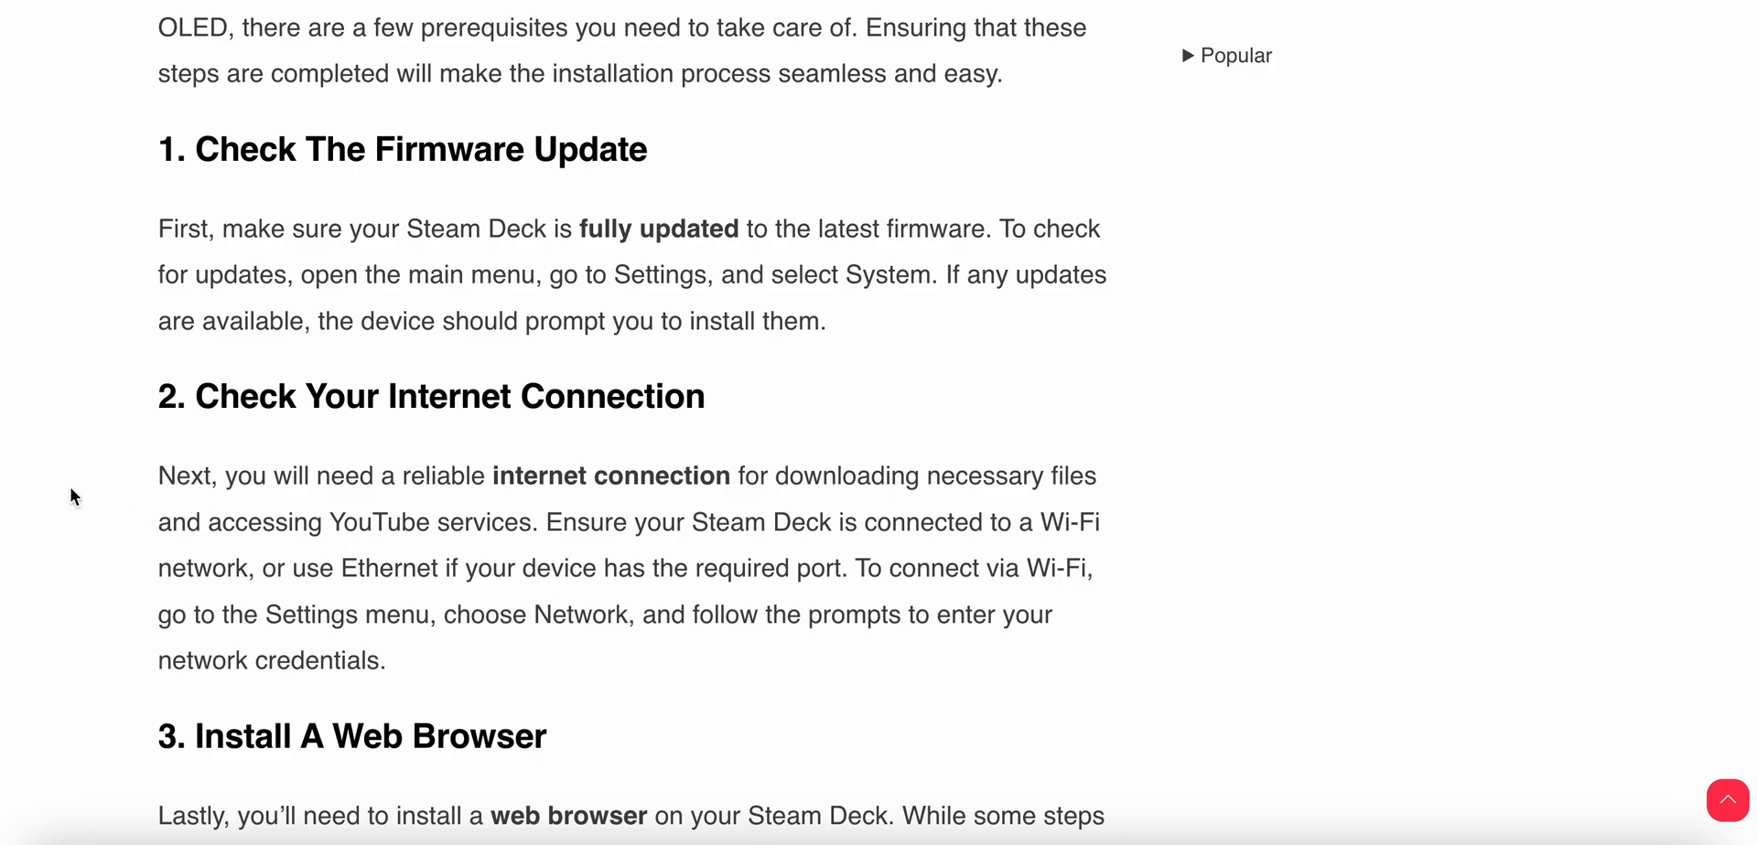
scroll("down", 3)
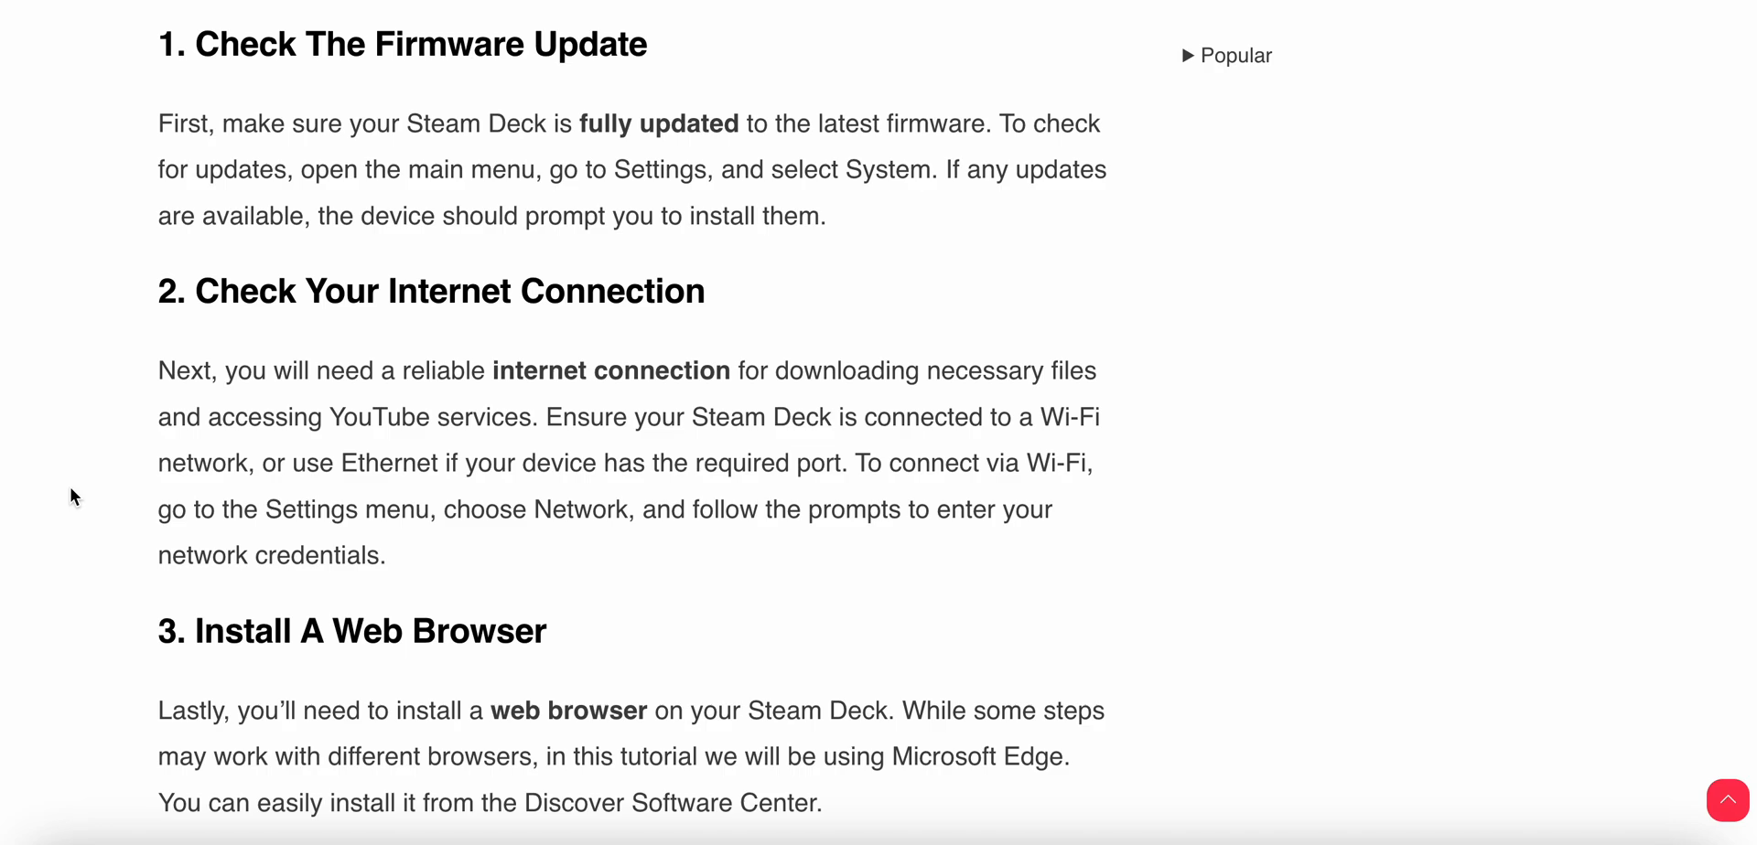
scroll("down", 3)
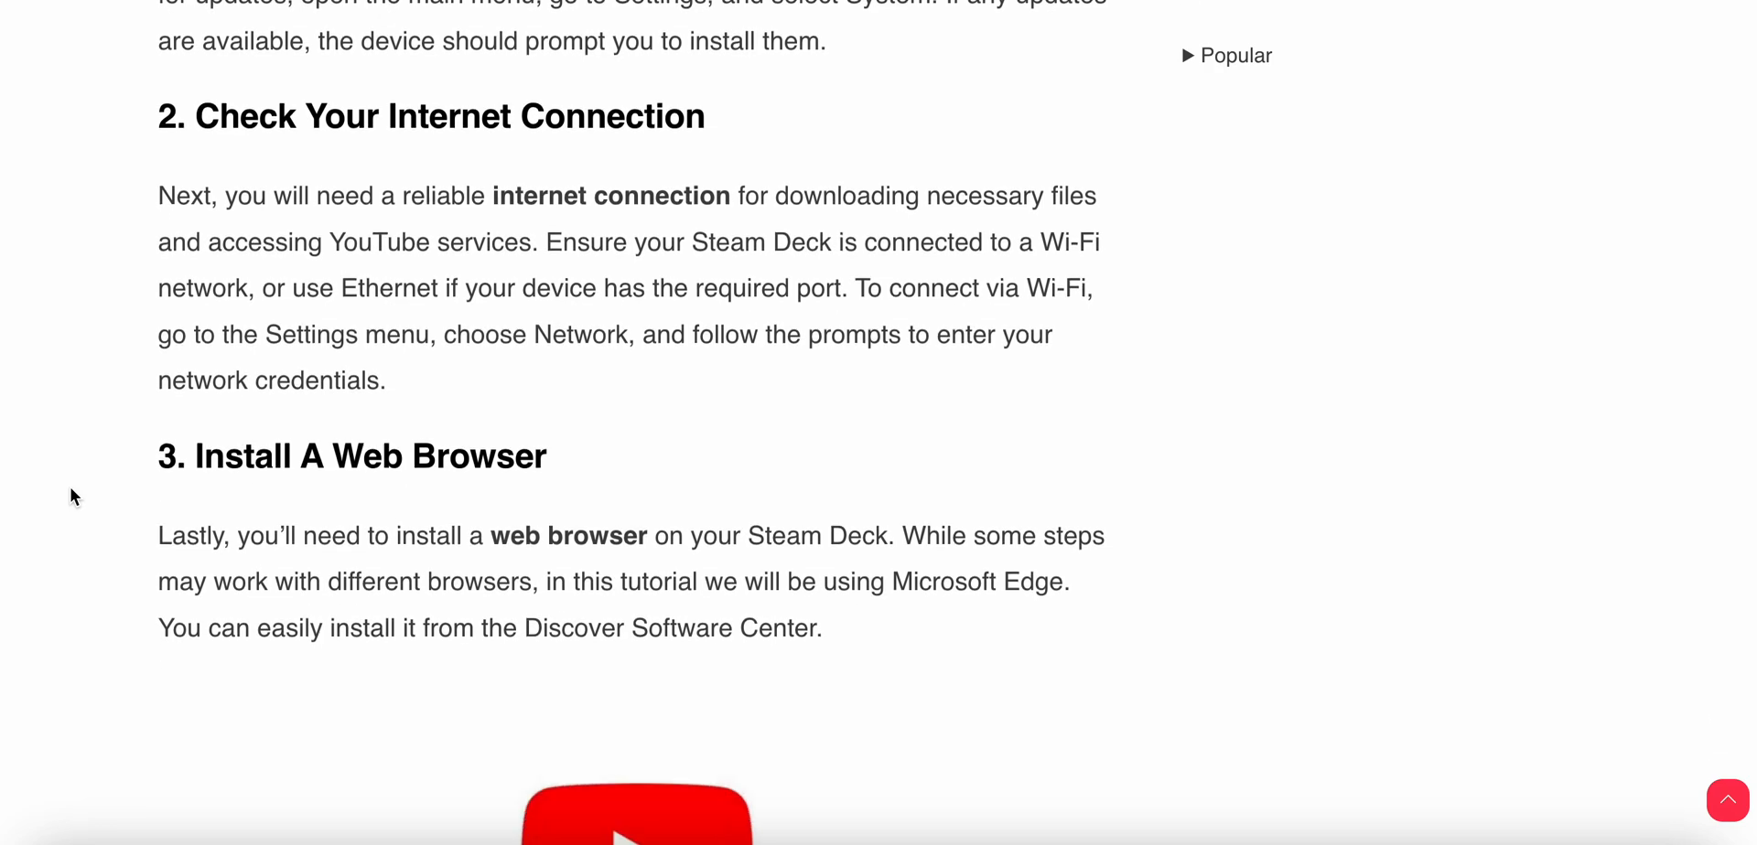
scroll("down", 3)
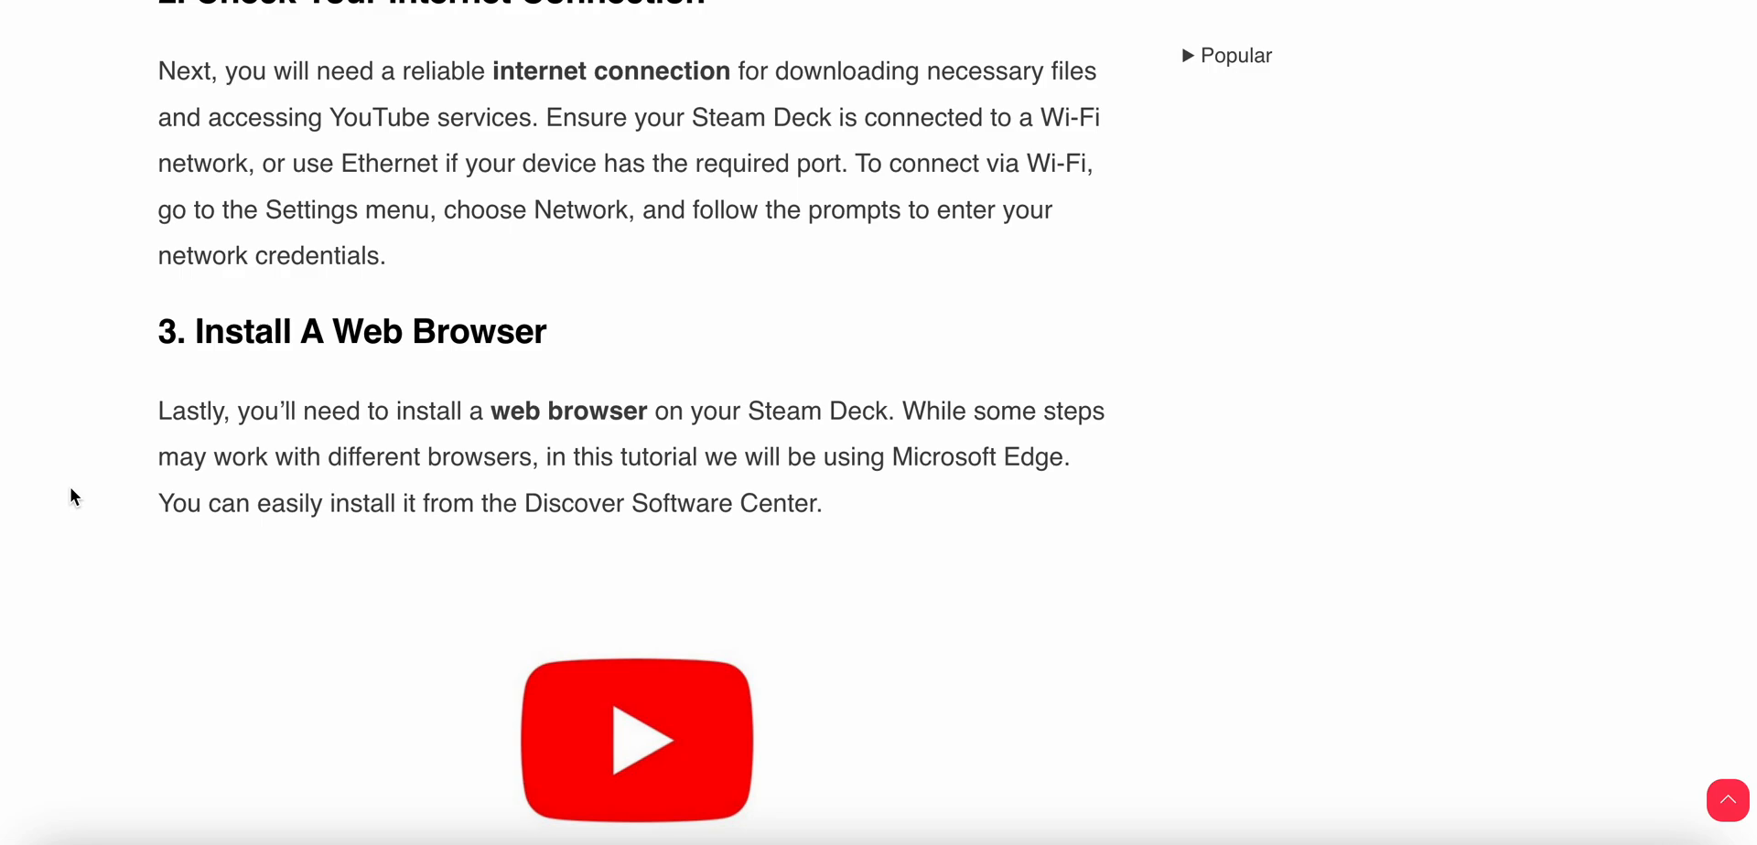
scroll("down", 3)
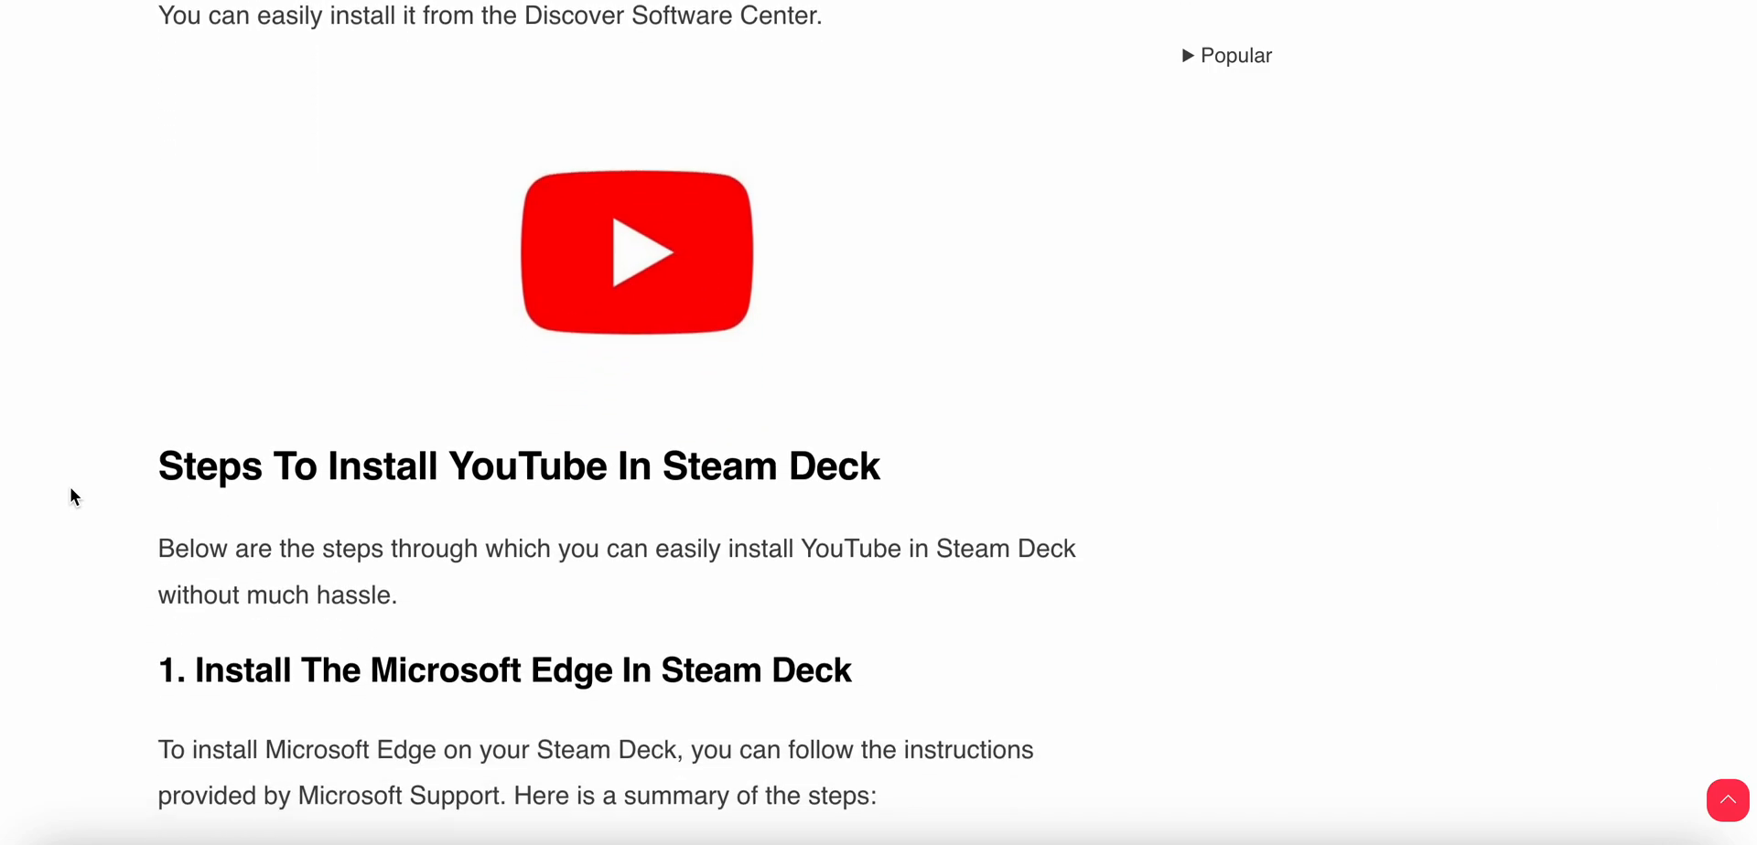
scroll("down", 3)
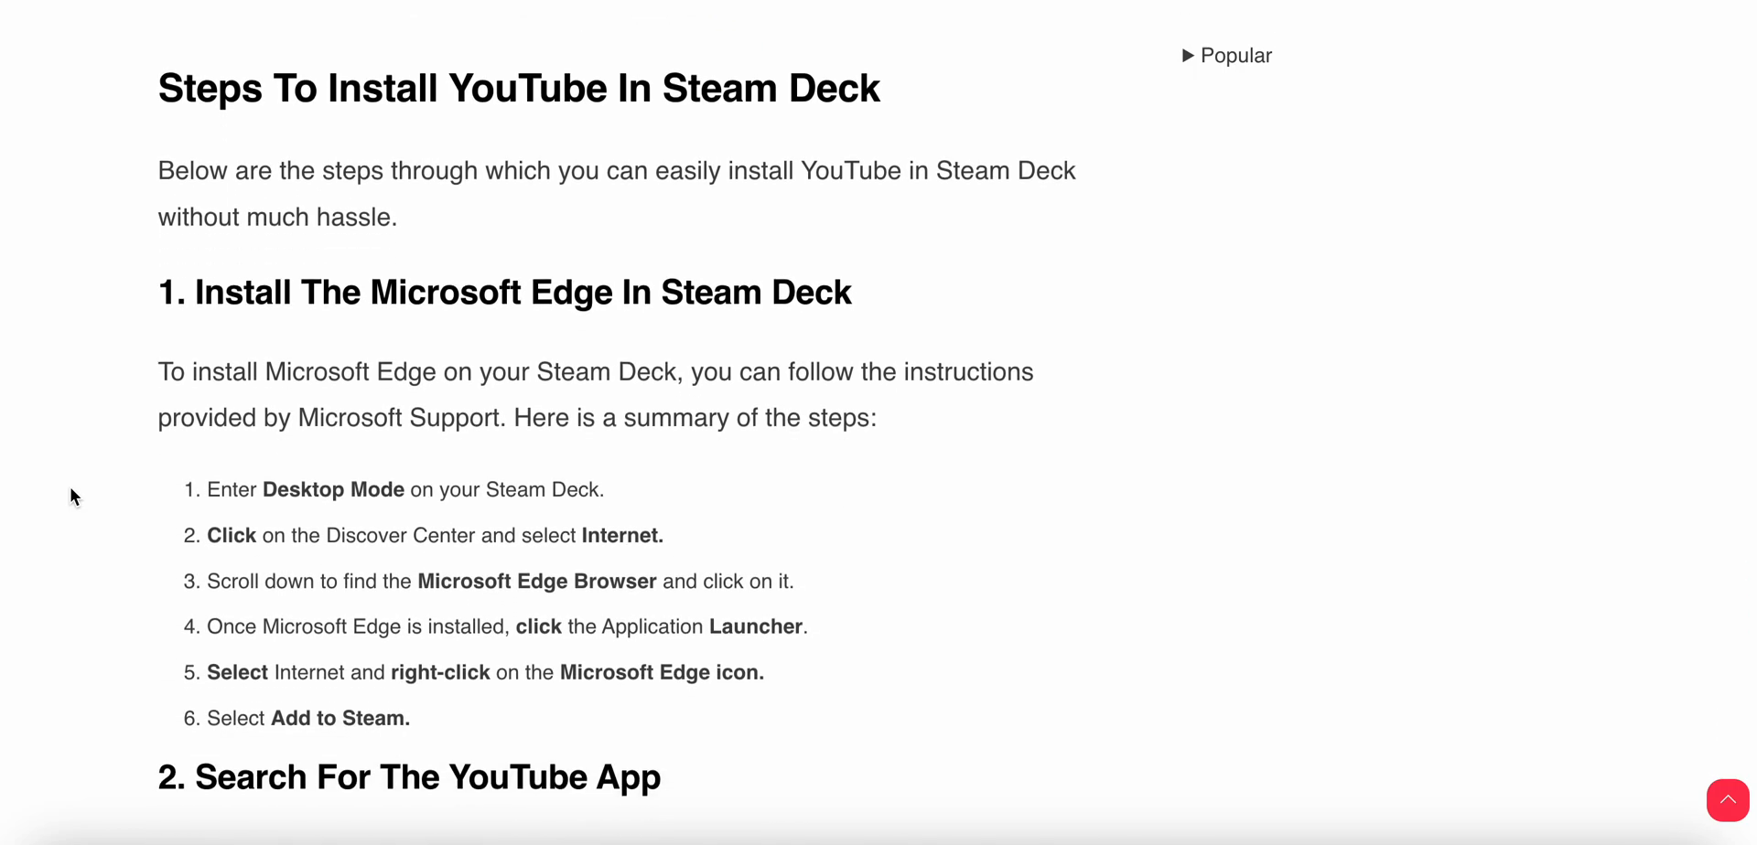
scroll("down", 3)
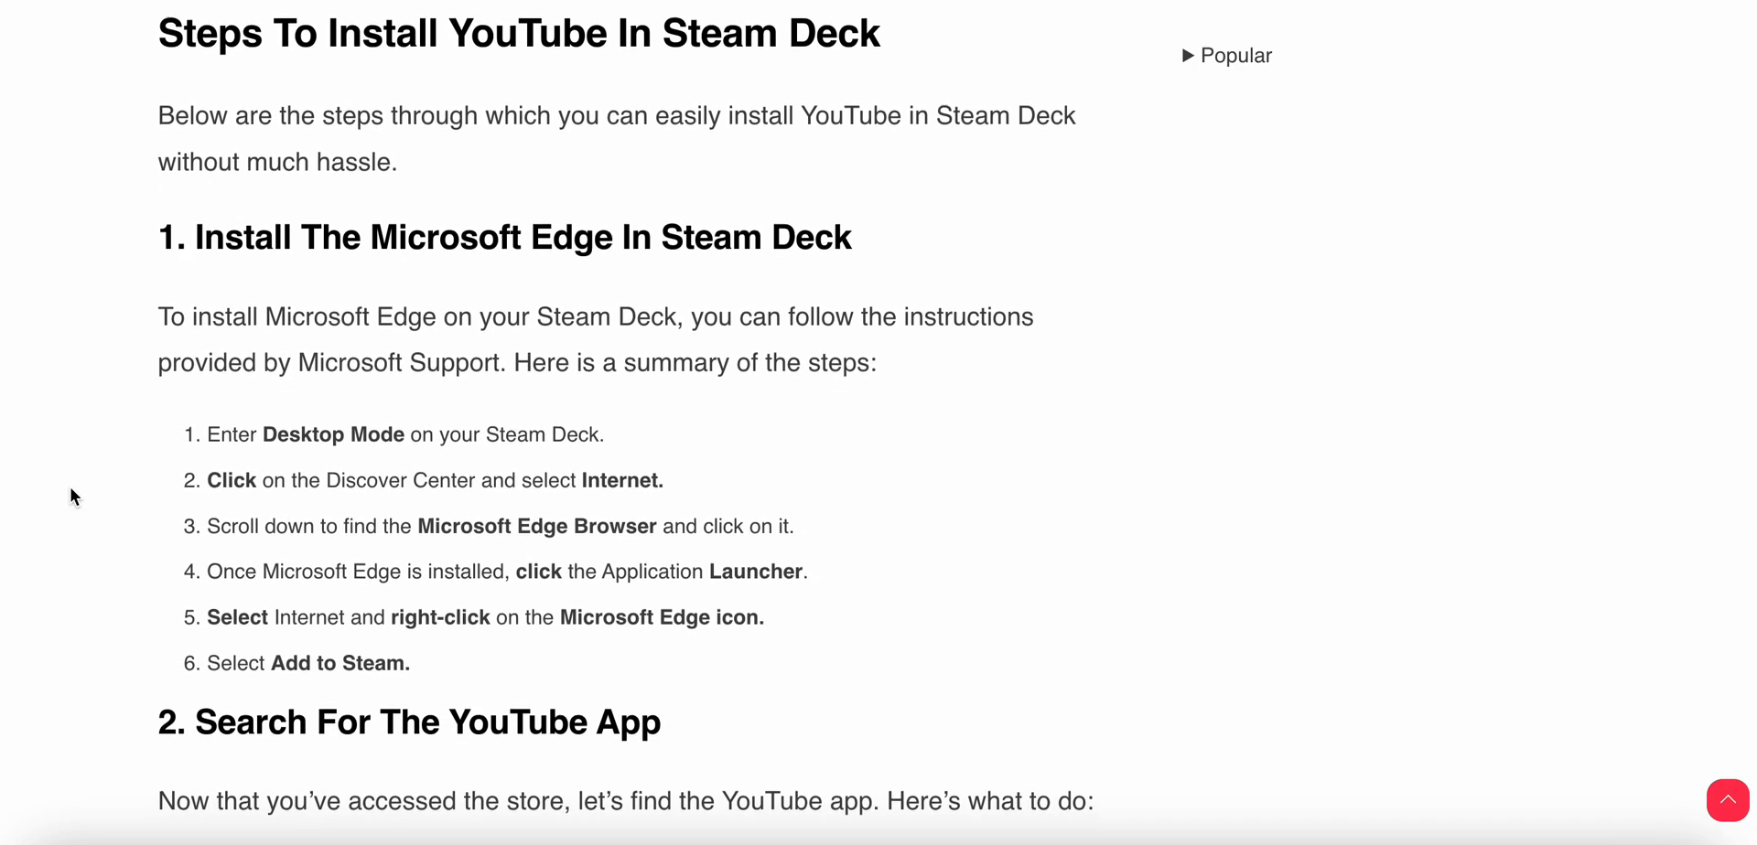
scroll("down", 3)
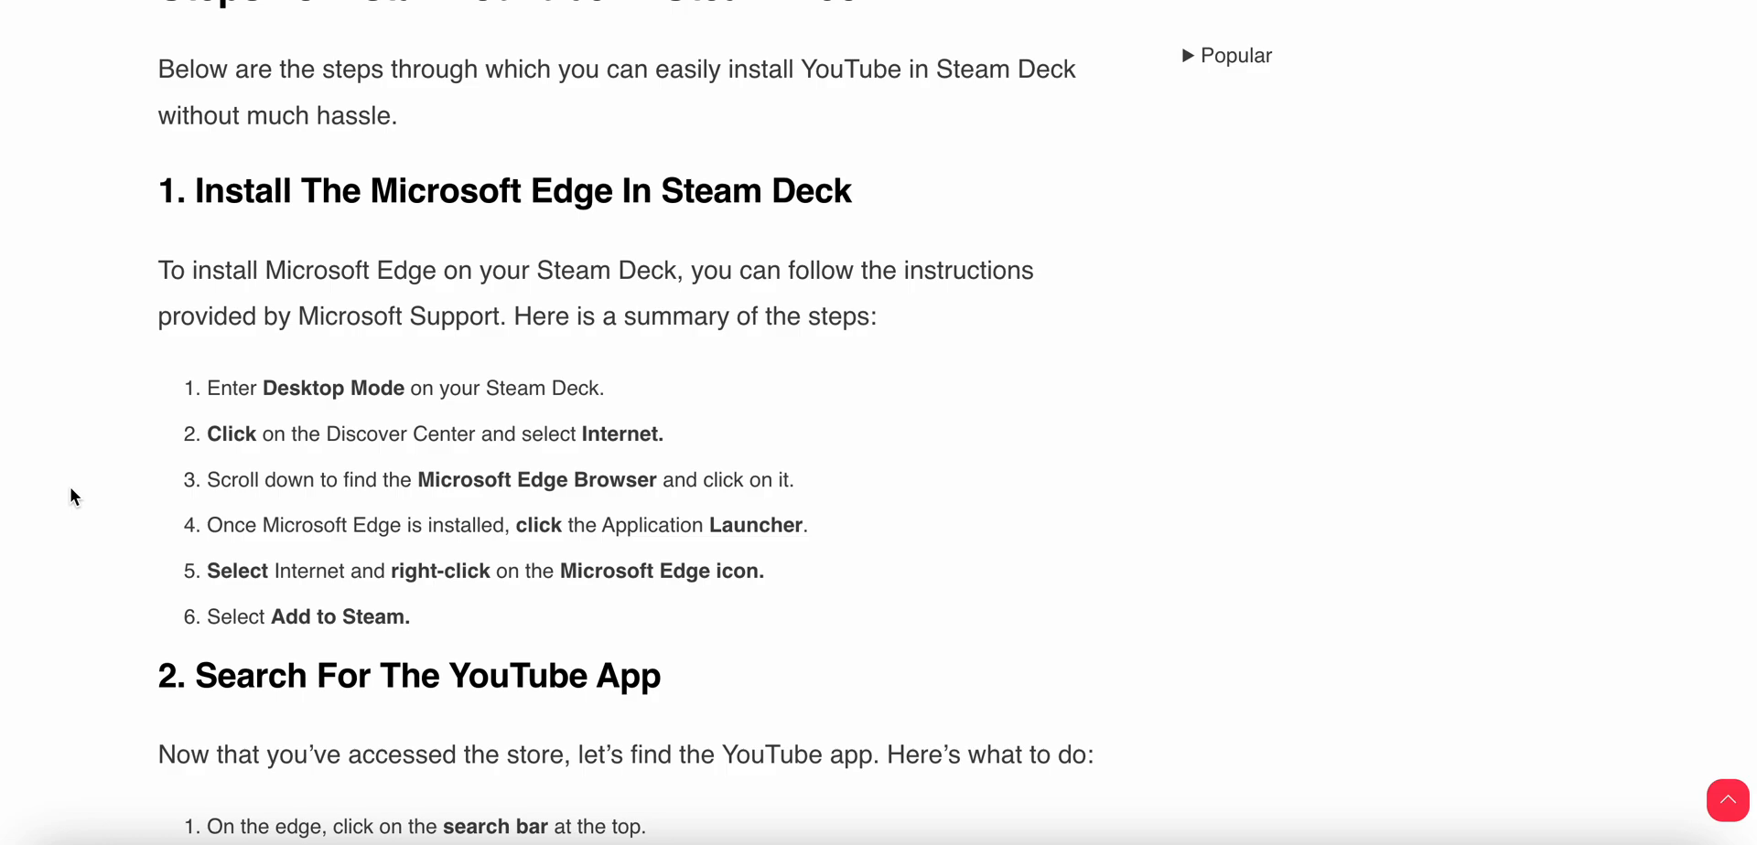
mouse_move(260, 269)
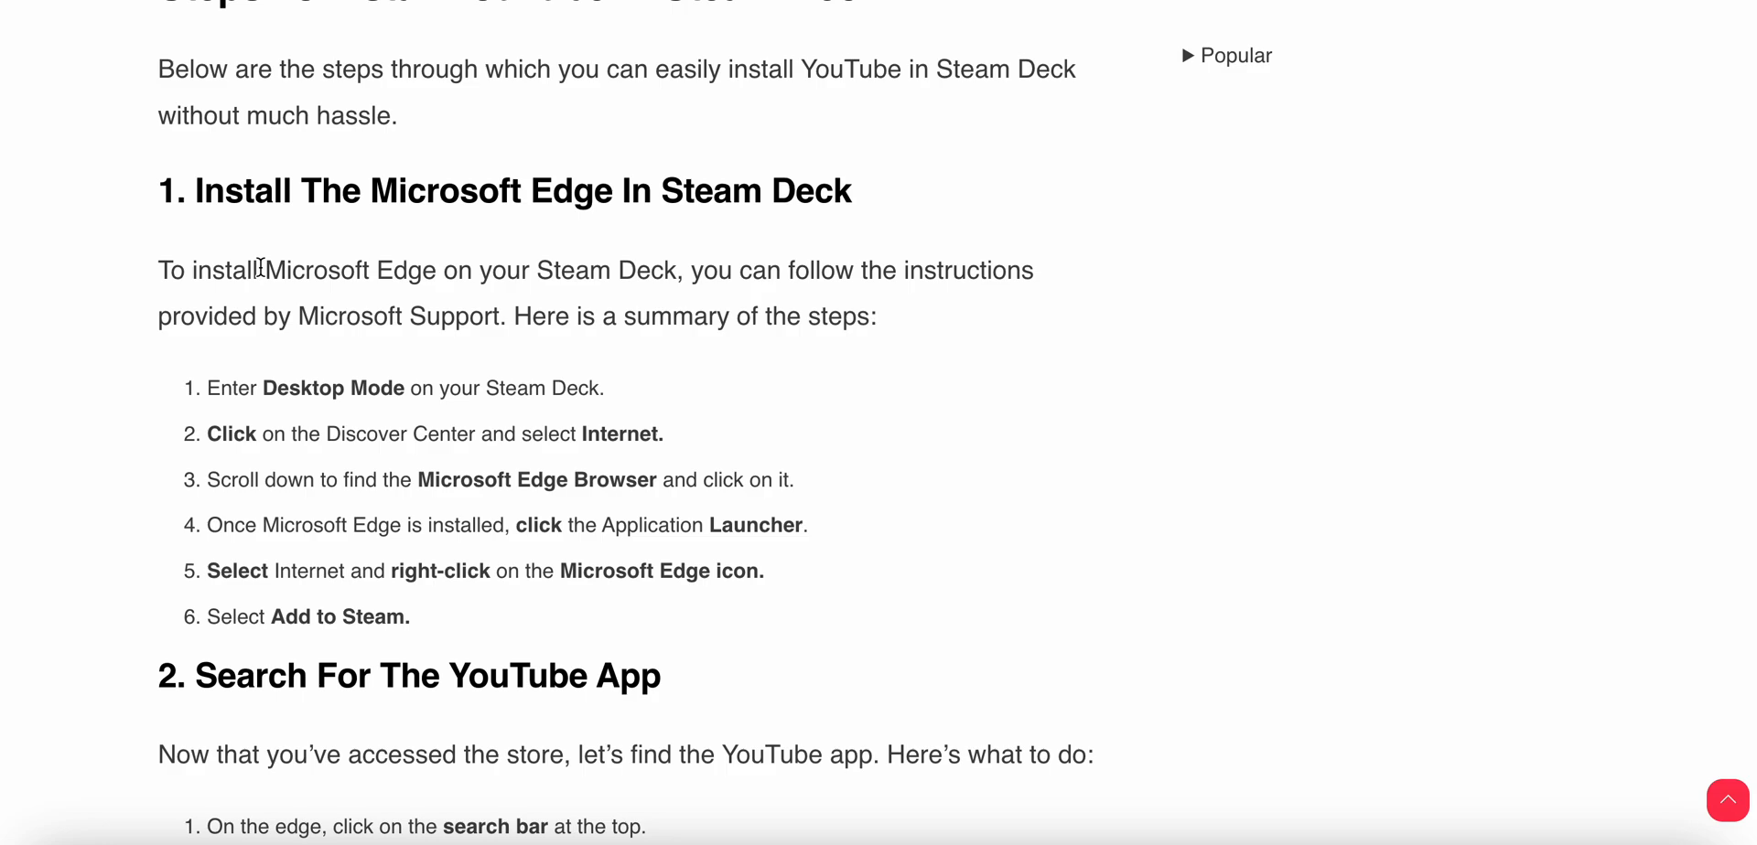
mouse_move(224, 333)
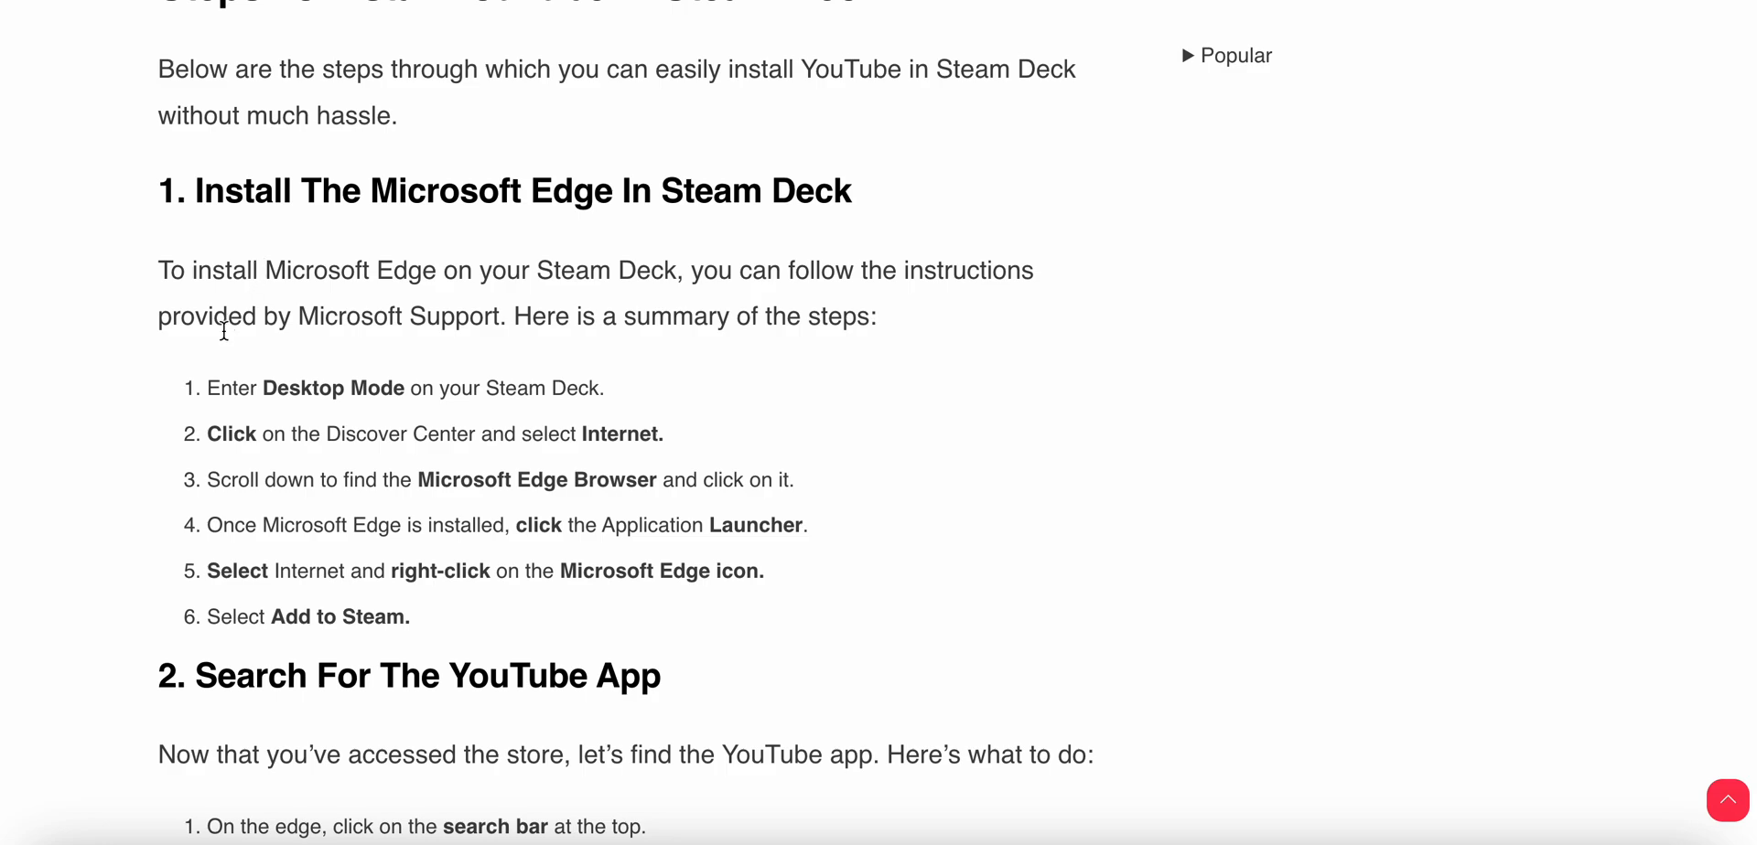
mouse_move(152, 407)
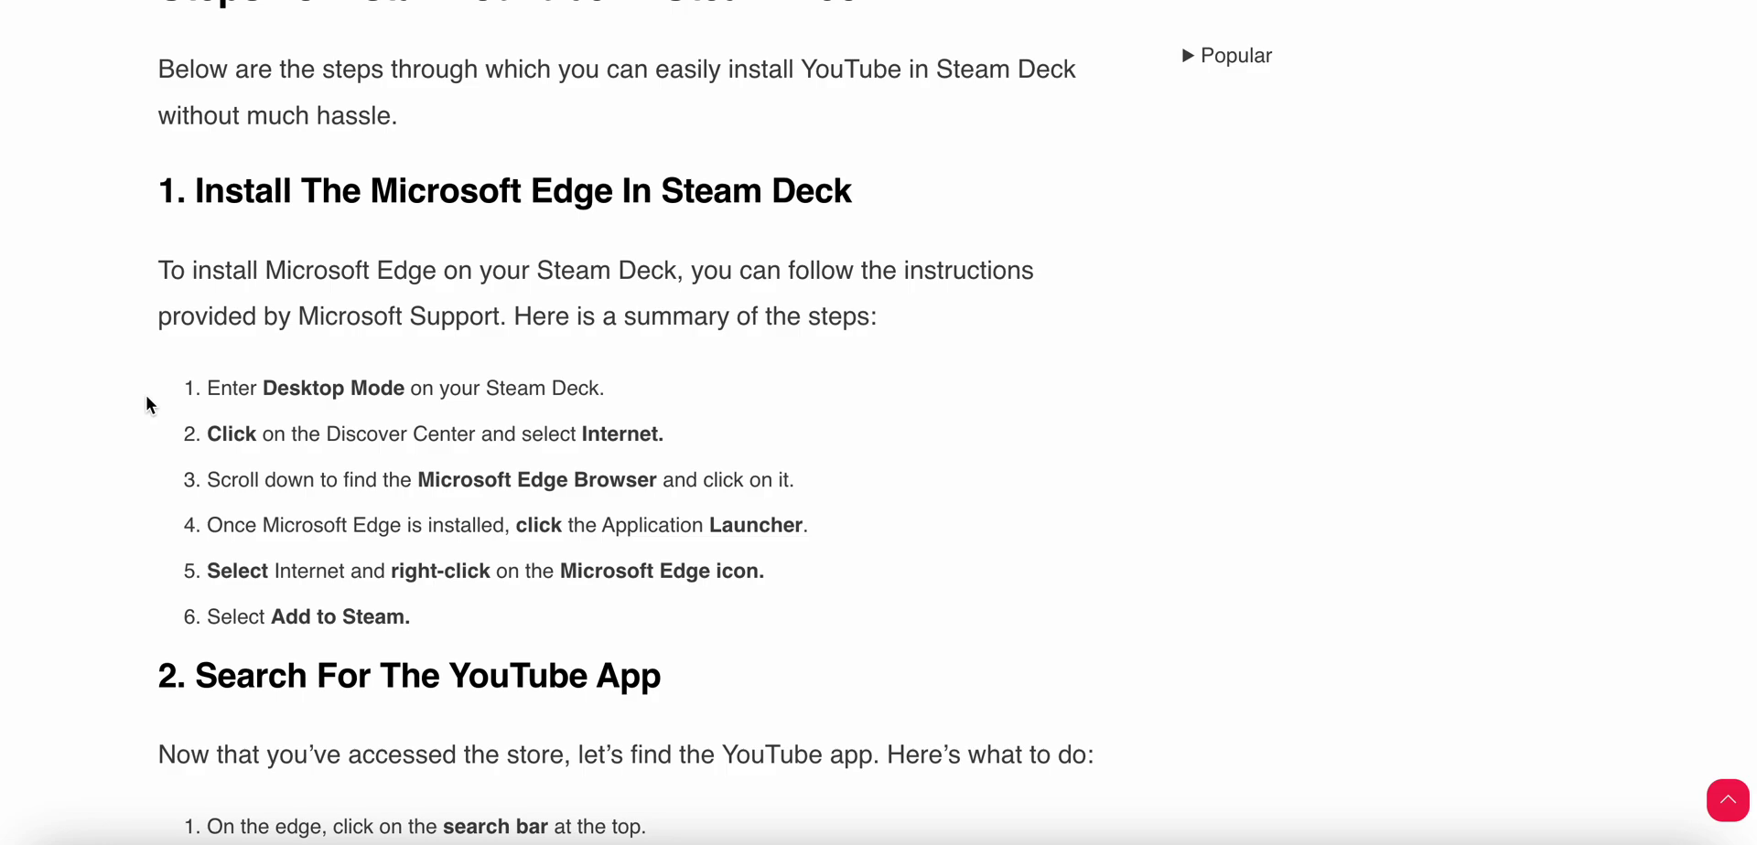
scroll("down", 3)
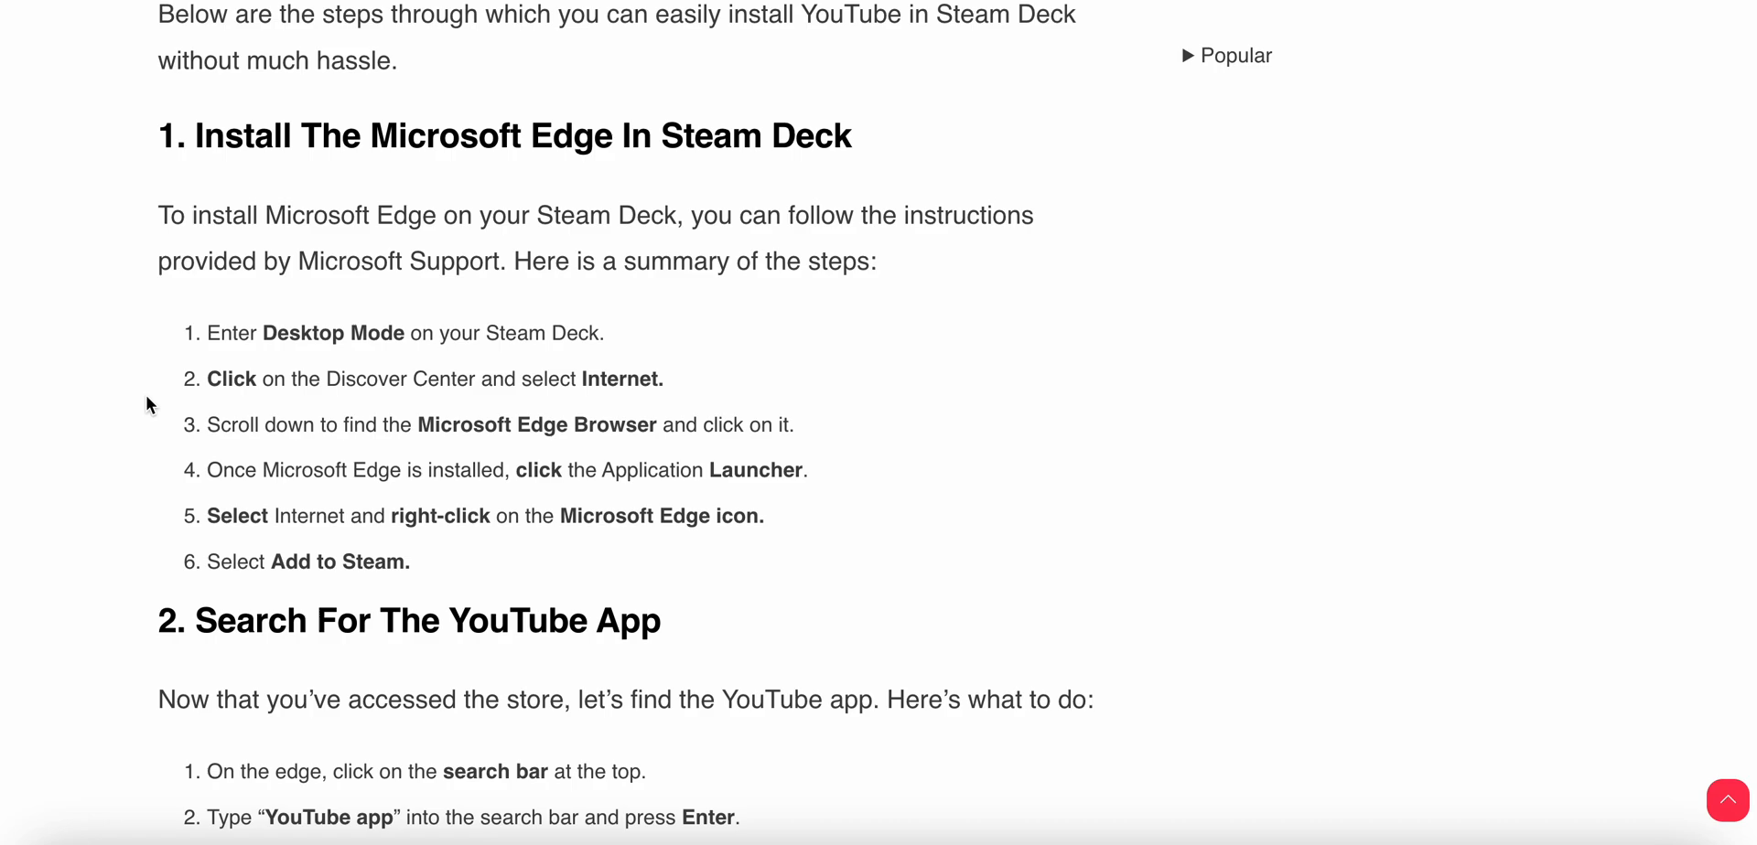
scroll("down", 3)
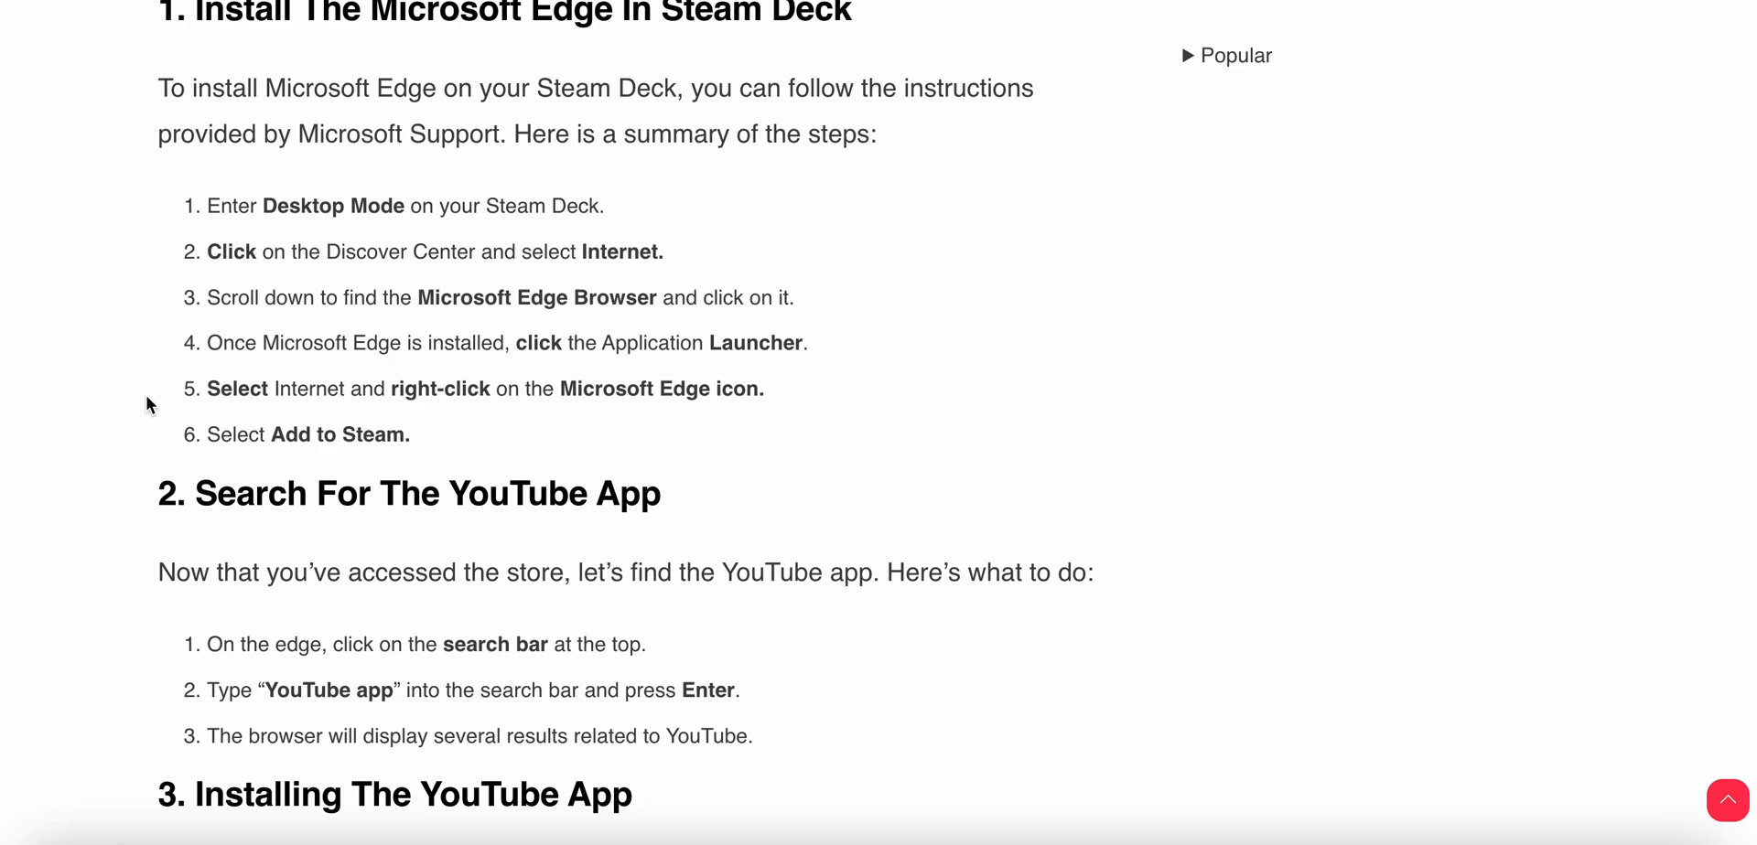
scroll("down", 3)
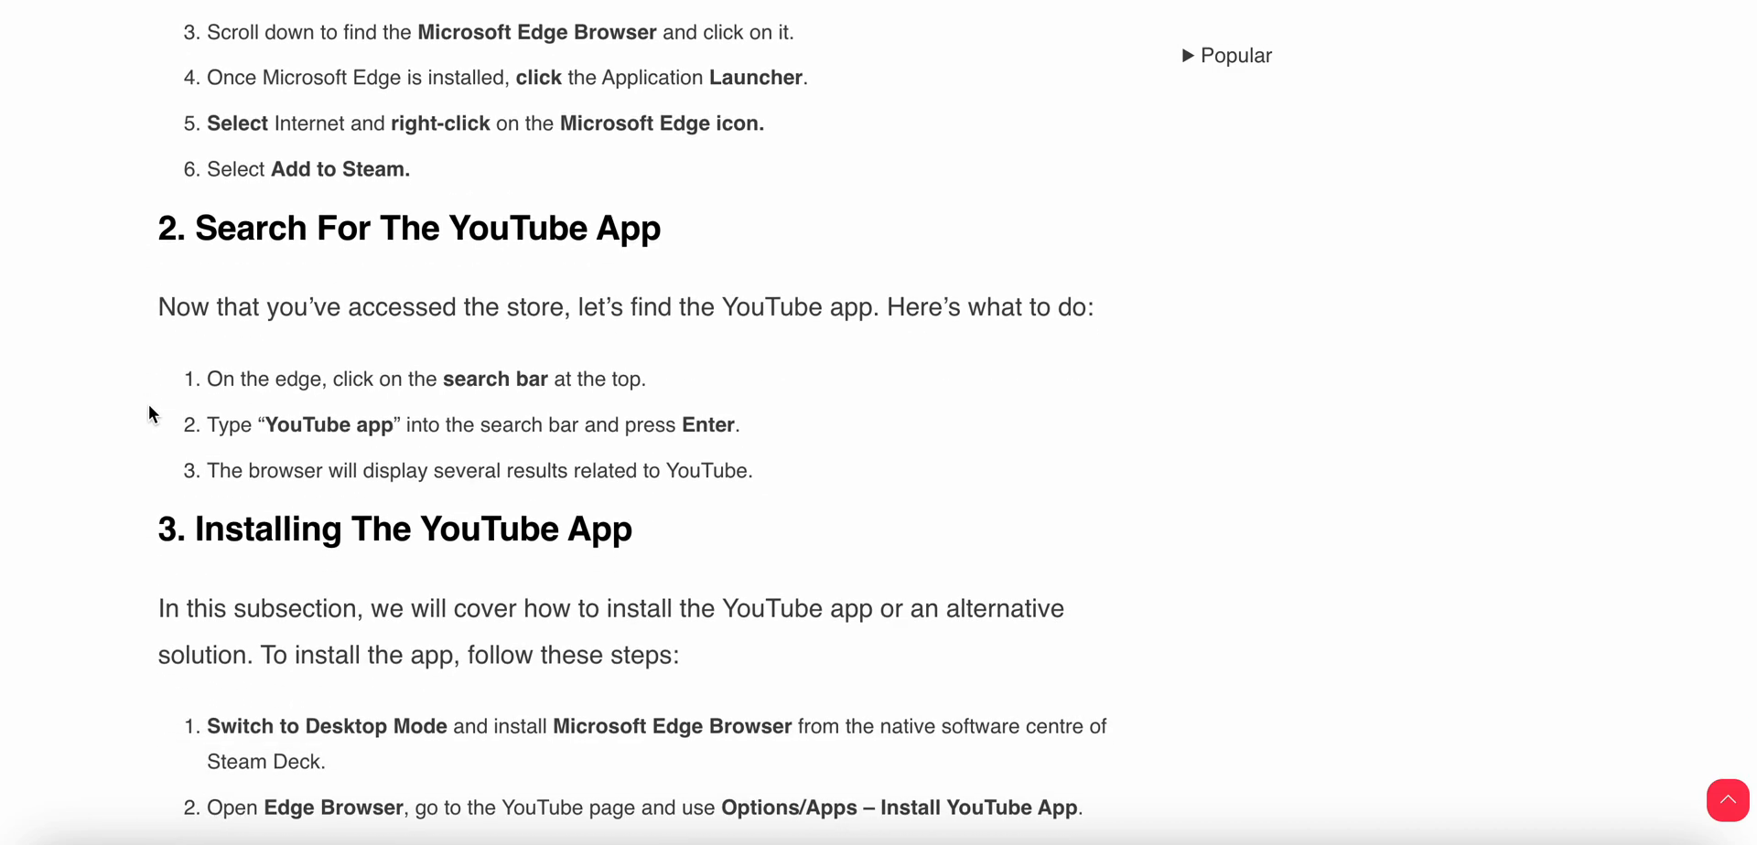
scroll("down", 3)
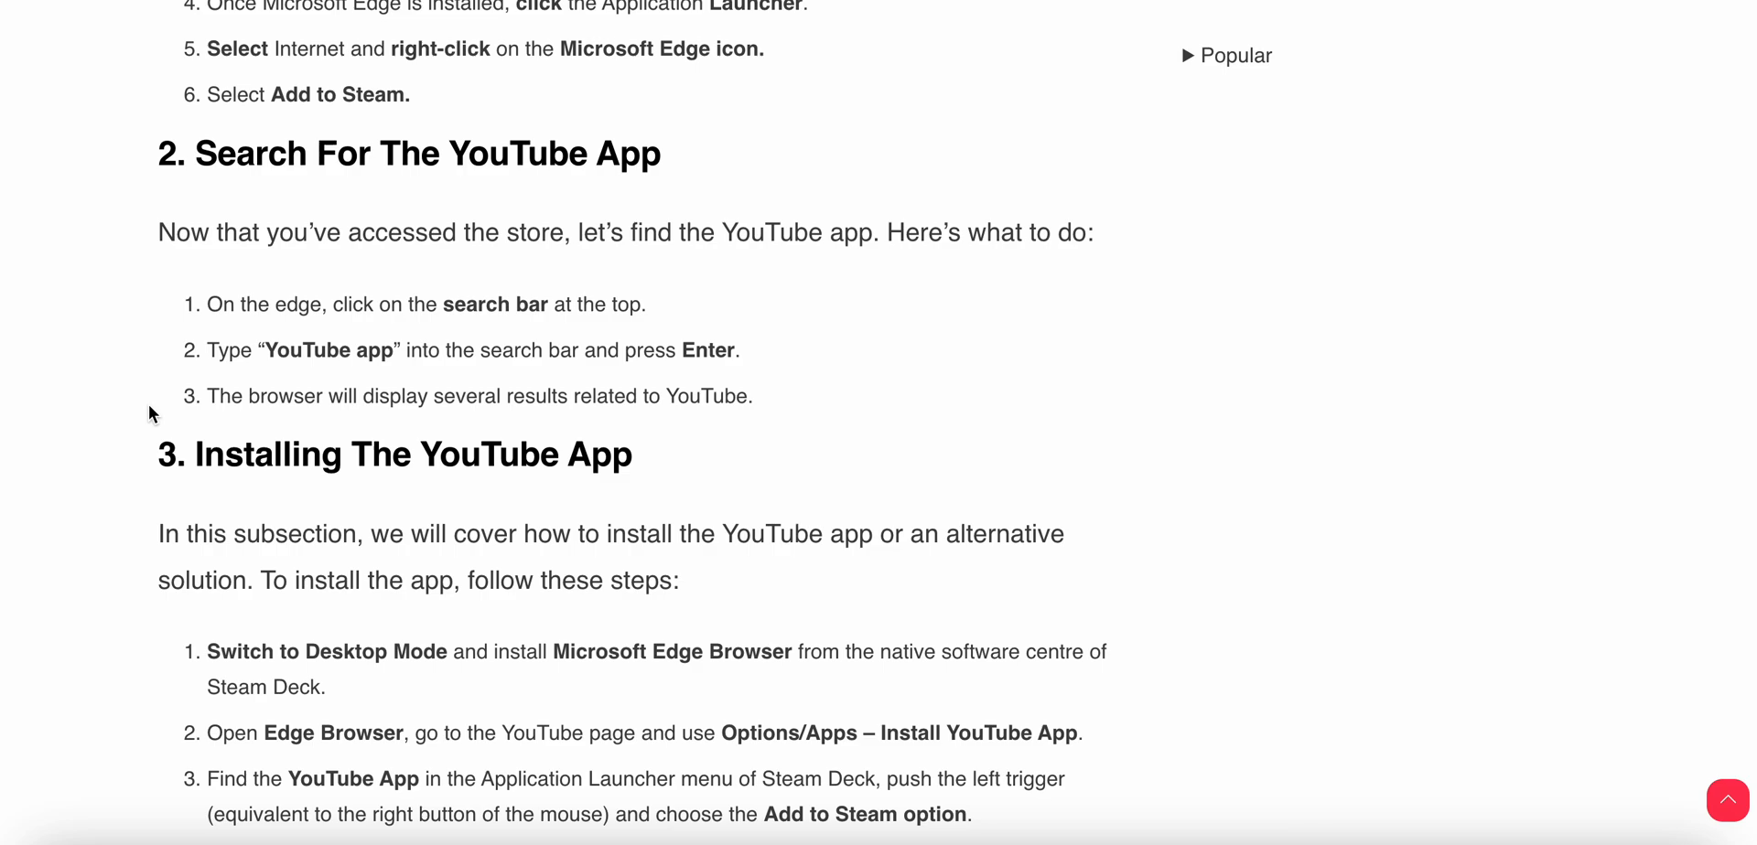
scroll("down", 3)
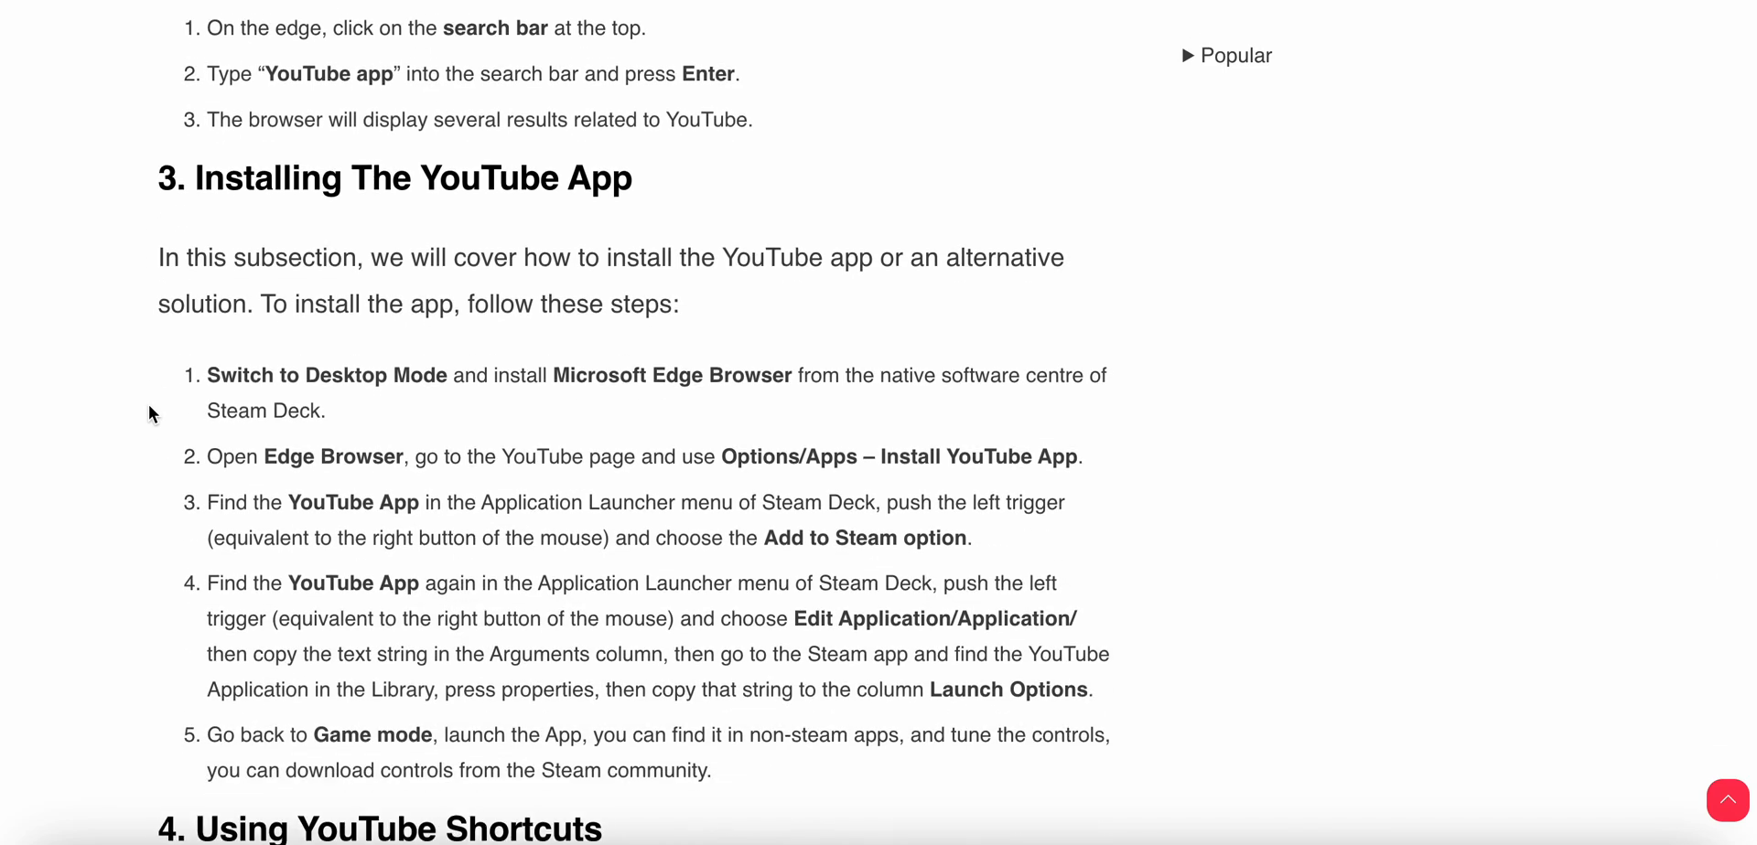
scroll("down", 3)
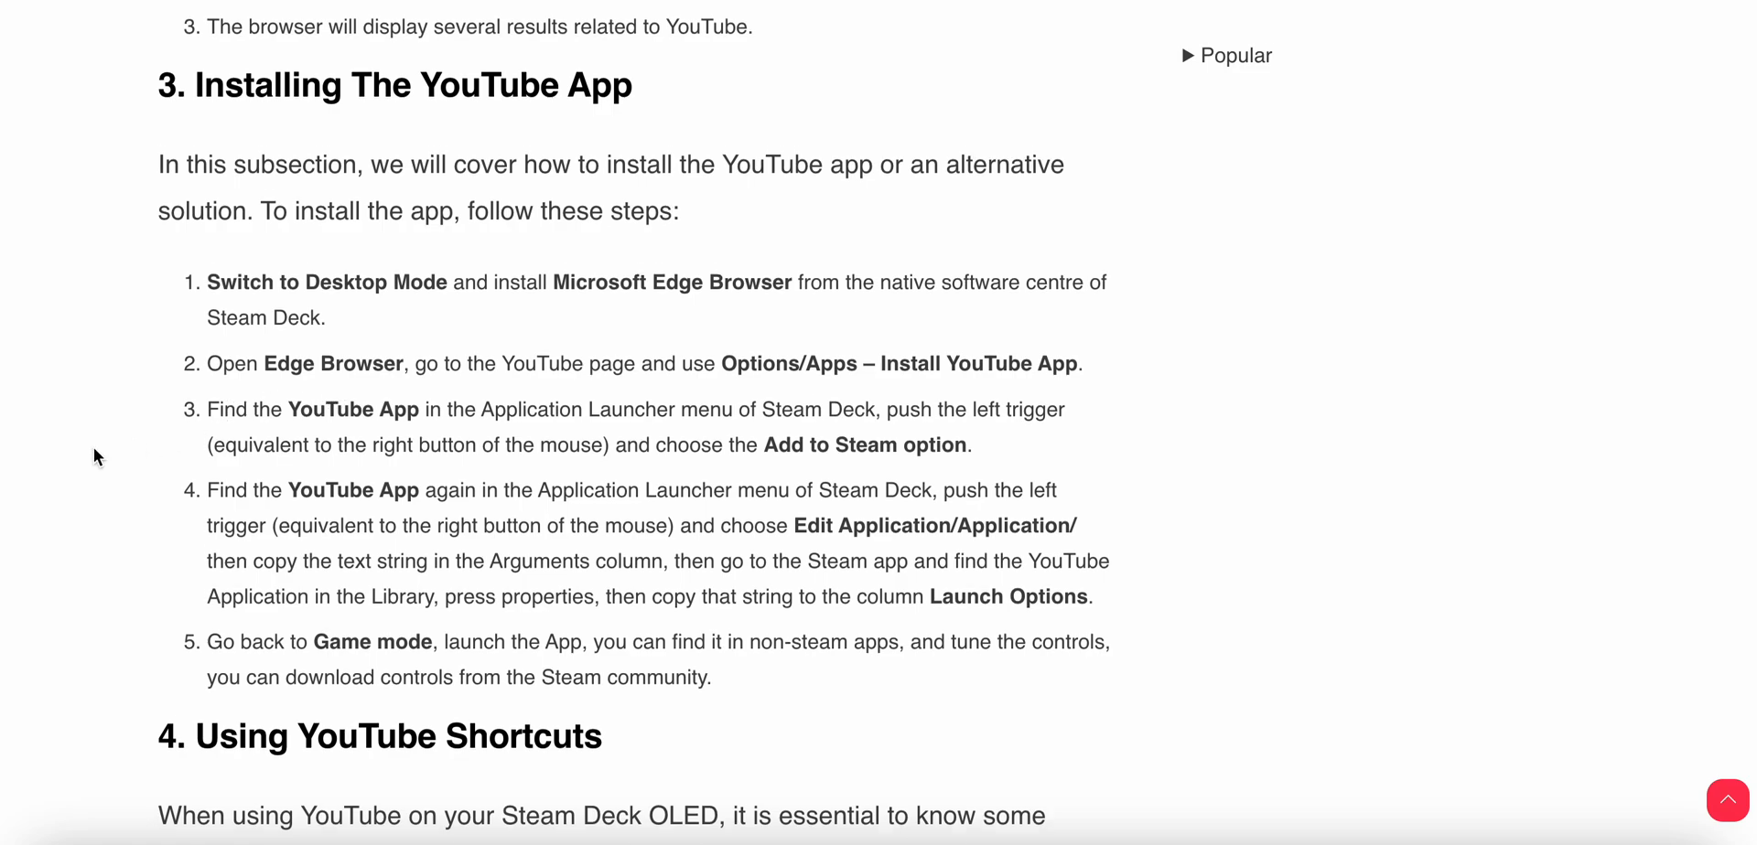
scroll("down", 3)
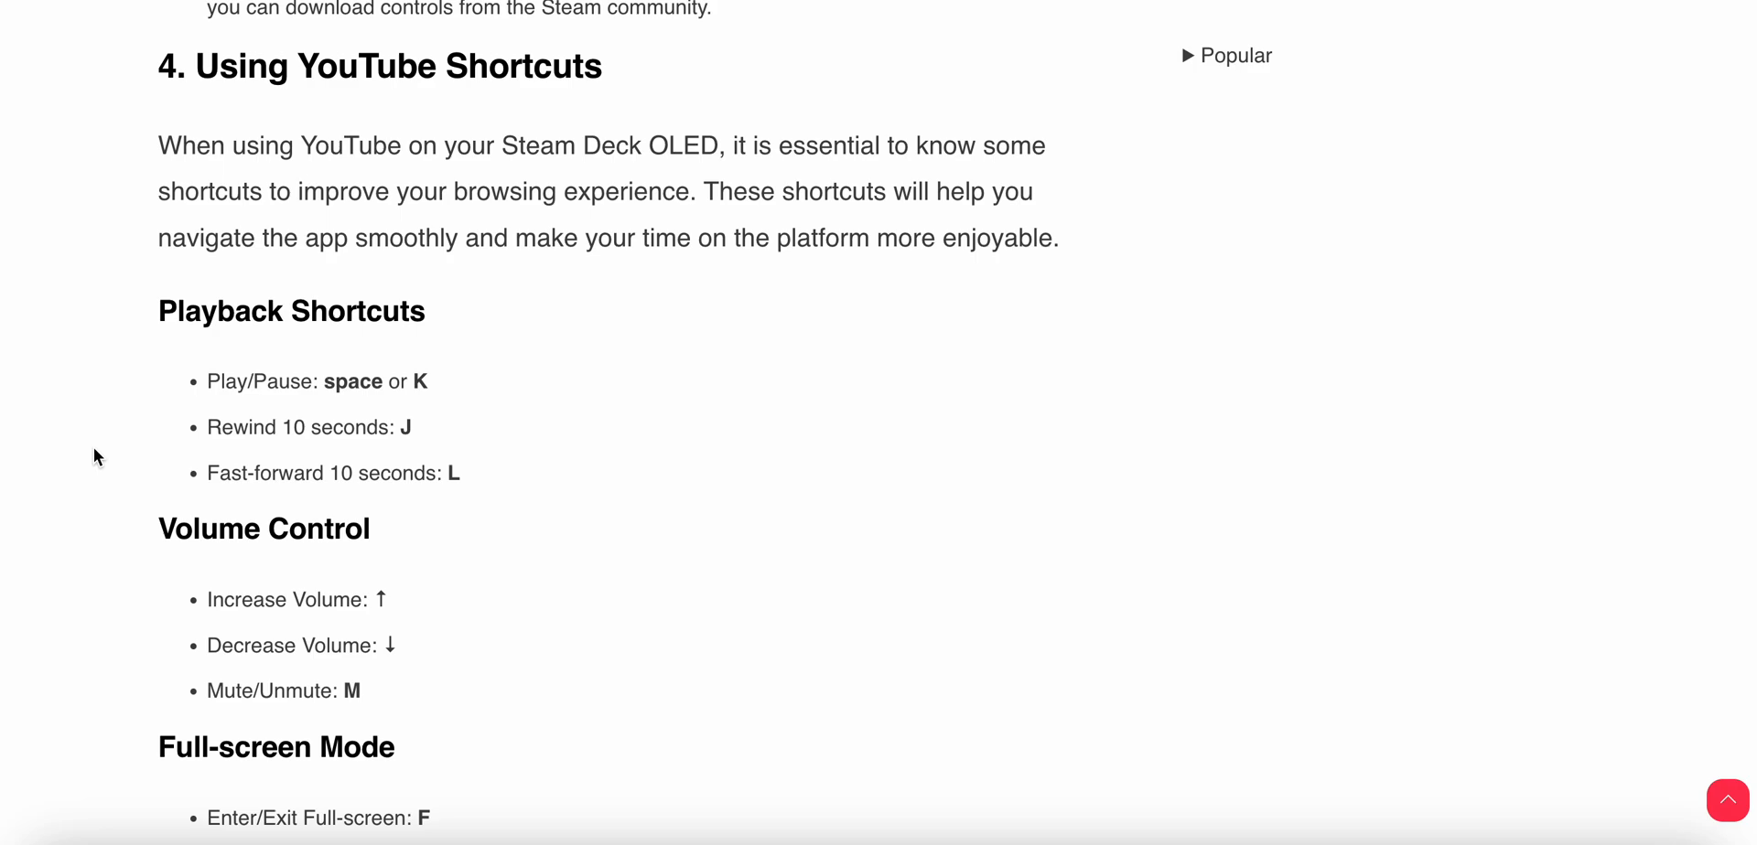
scroll("down", 3)
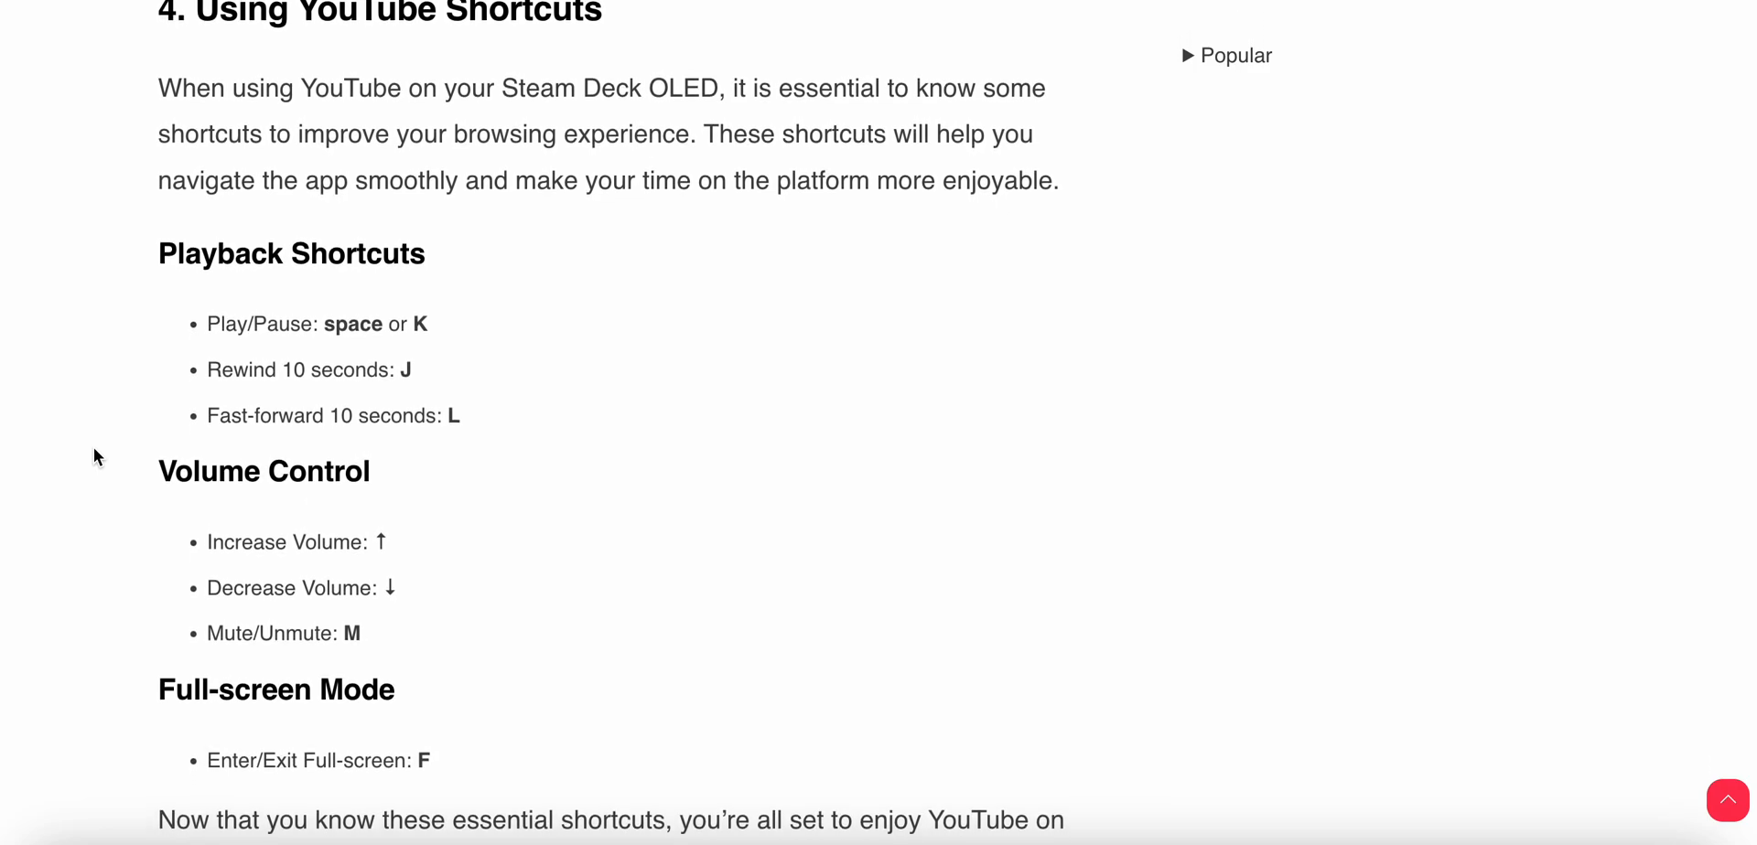
scroll("down", 3)
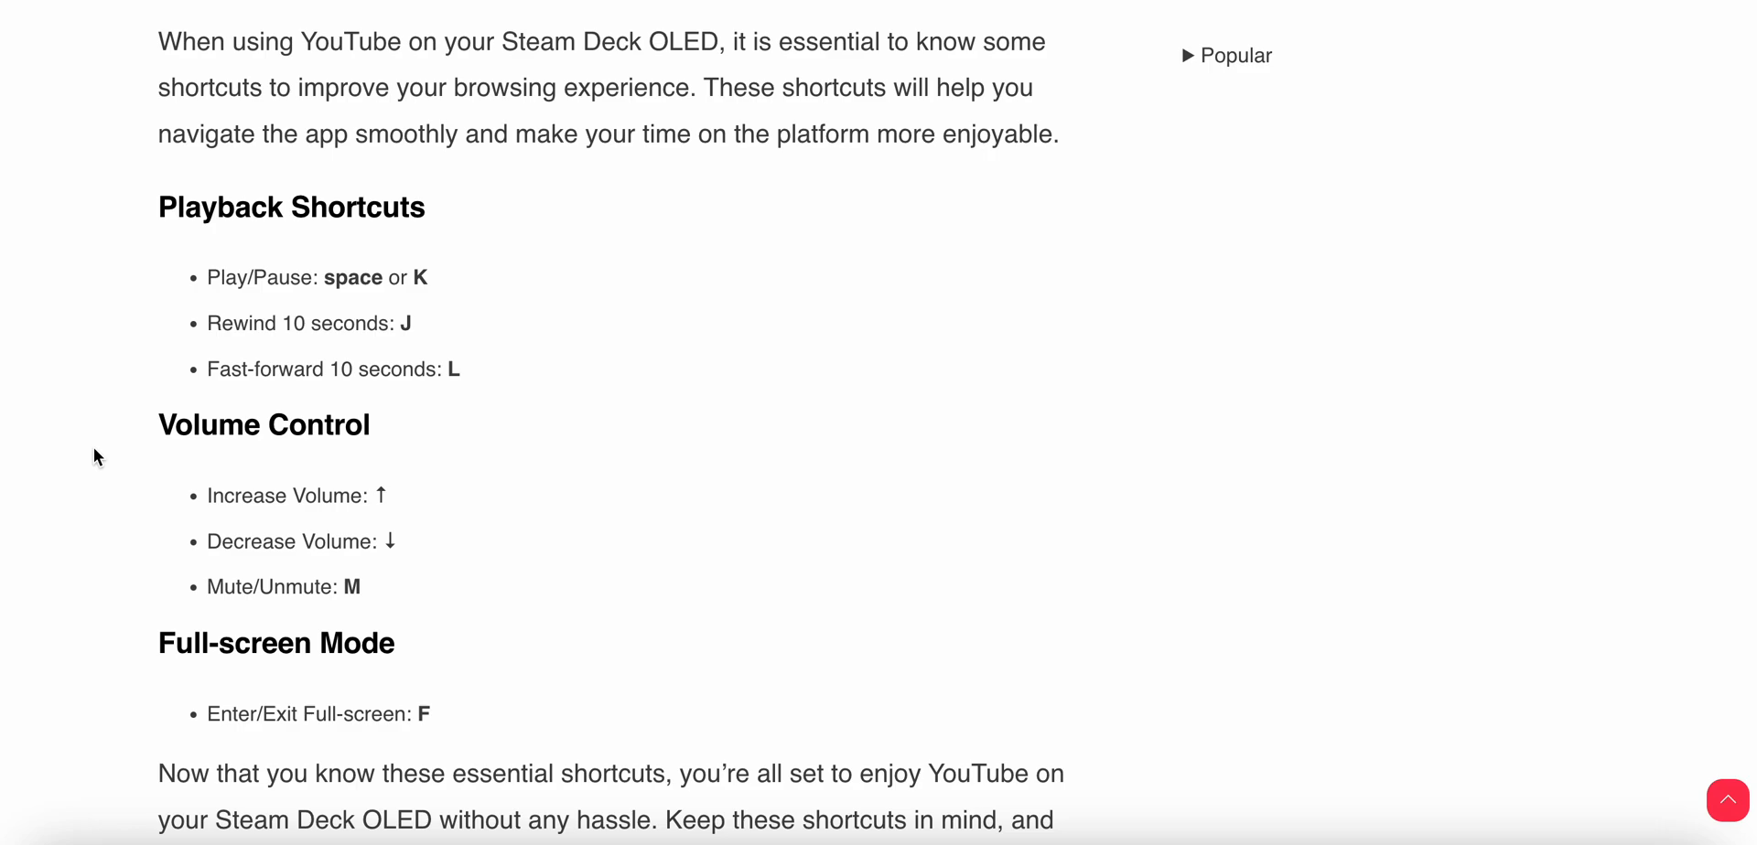
scroll("down", 3)
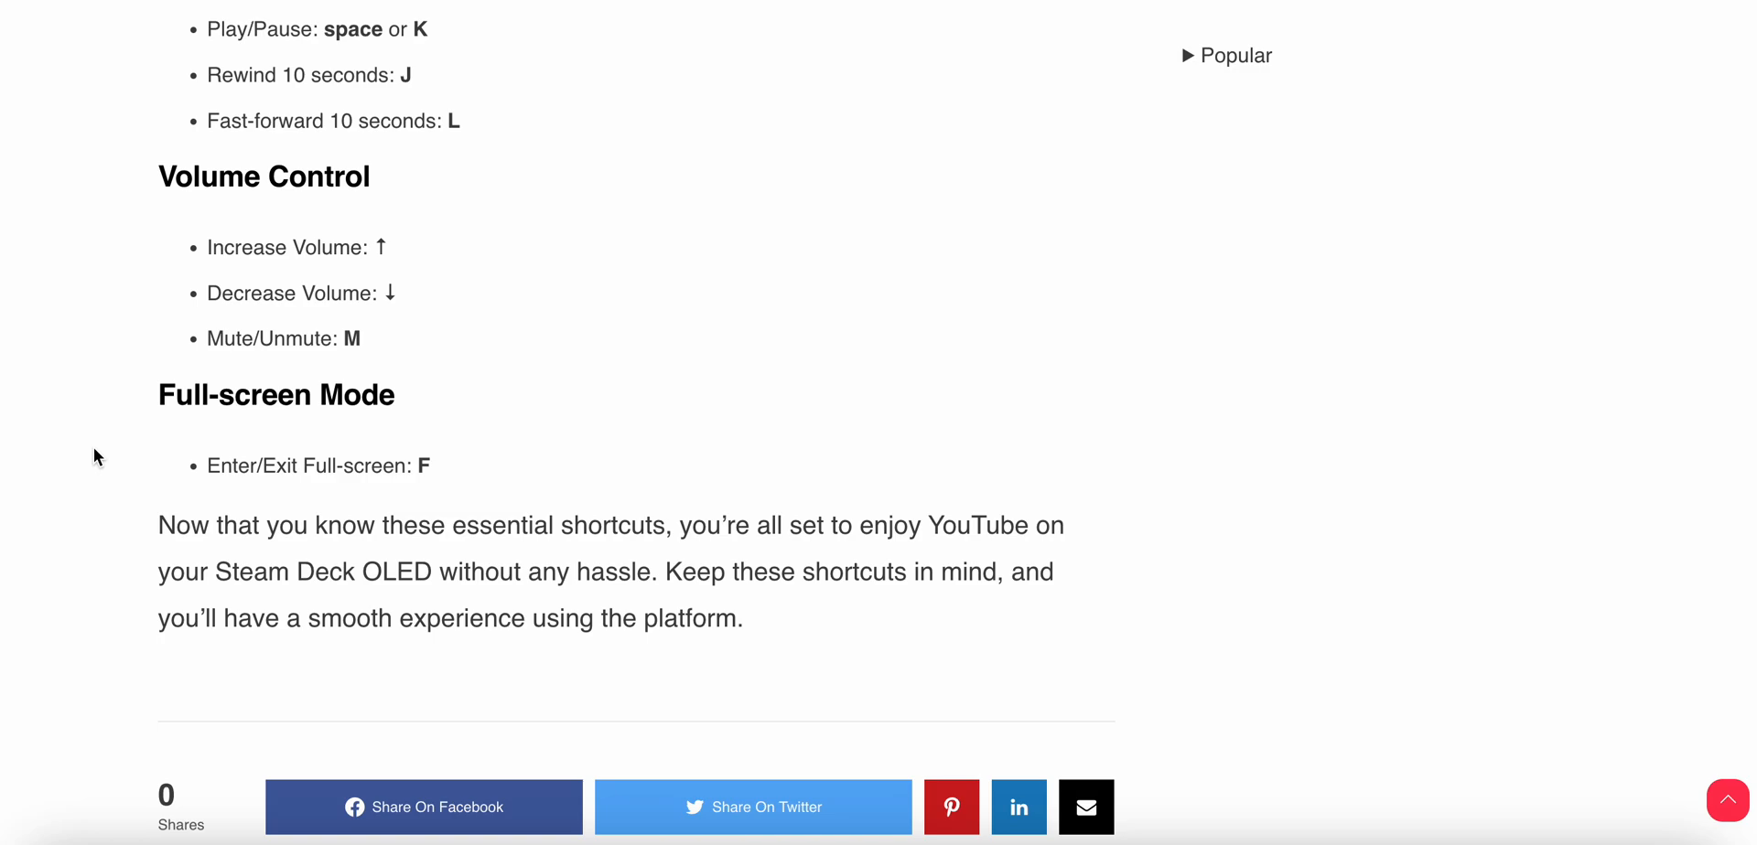
scroll("up", 3)
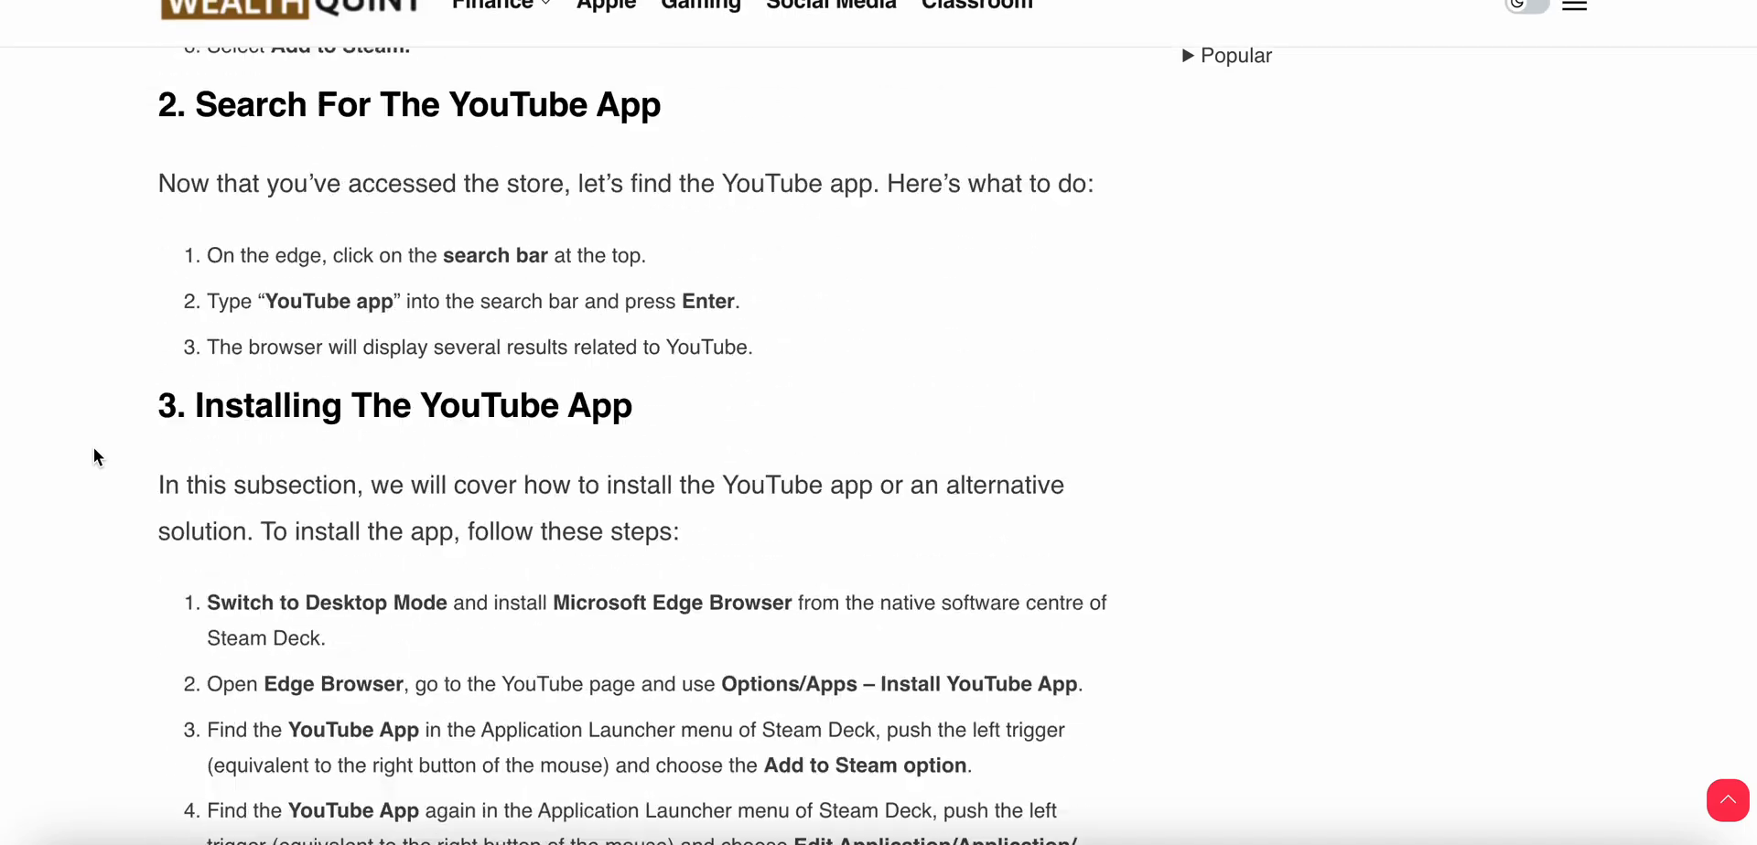
scroll("up", 3)
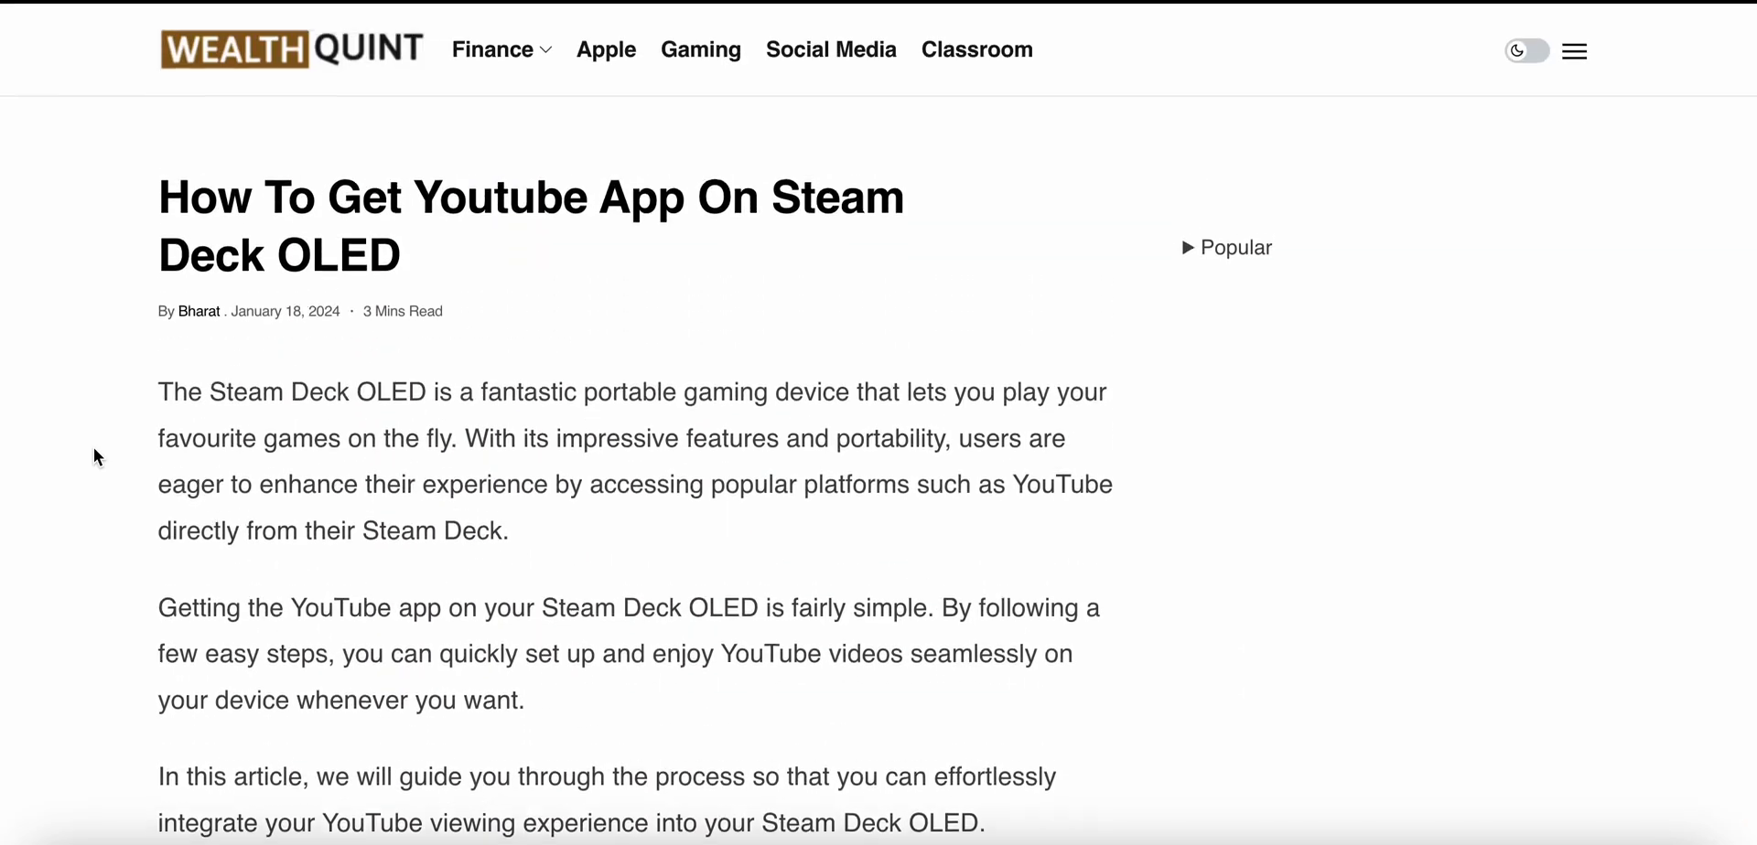